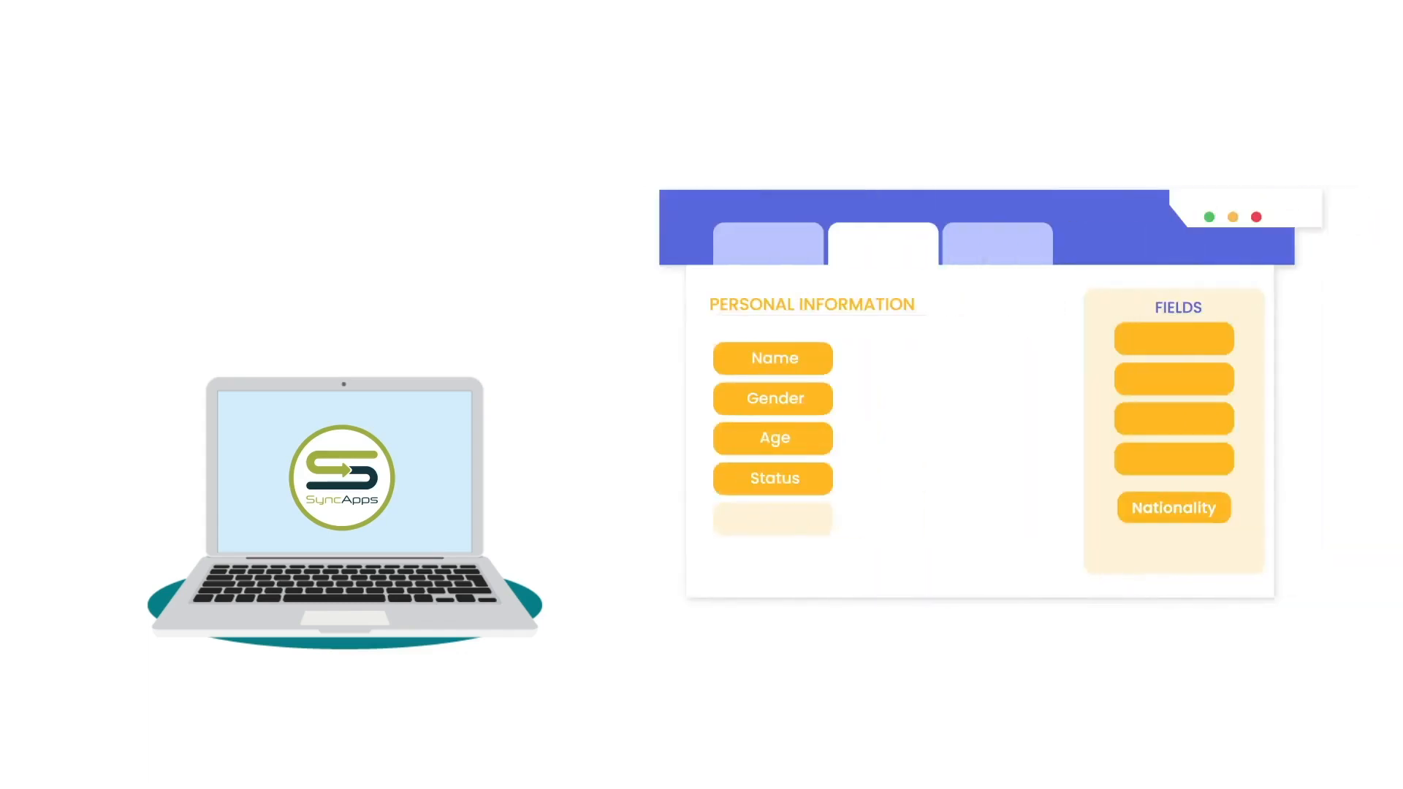
Step: Reach step 3, Sync Add-Ons, of the new Salesforce to Constant Contact profile
left_click_drag(1174, 507, 781, 521)
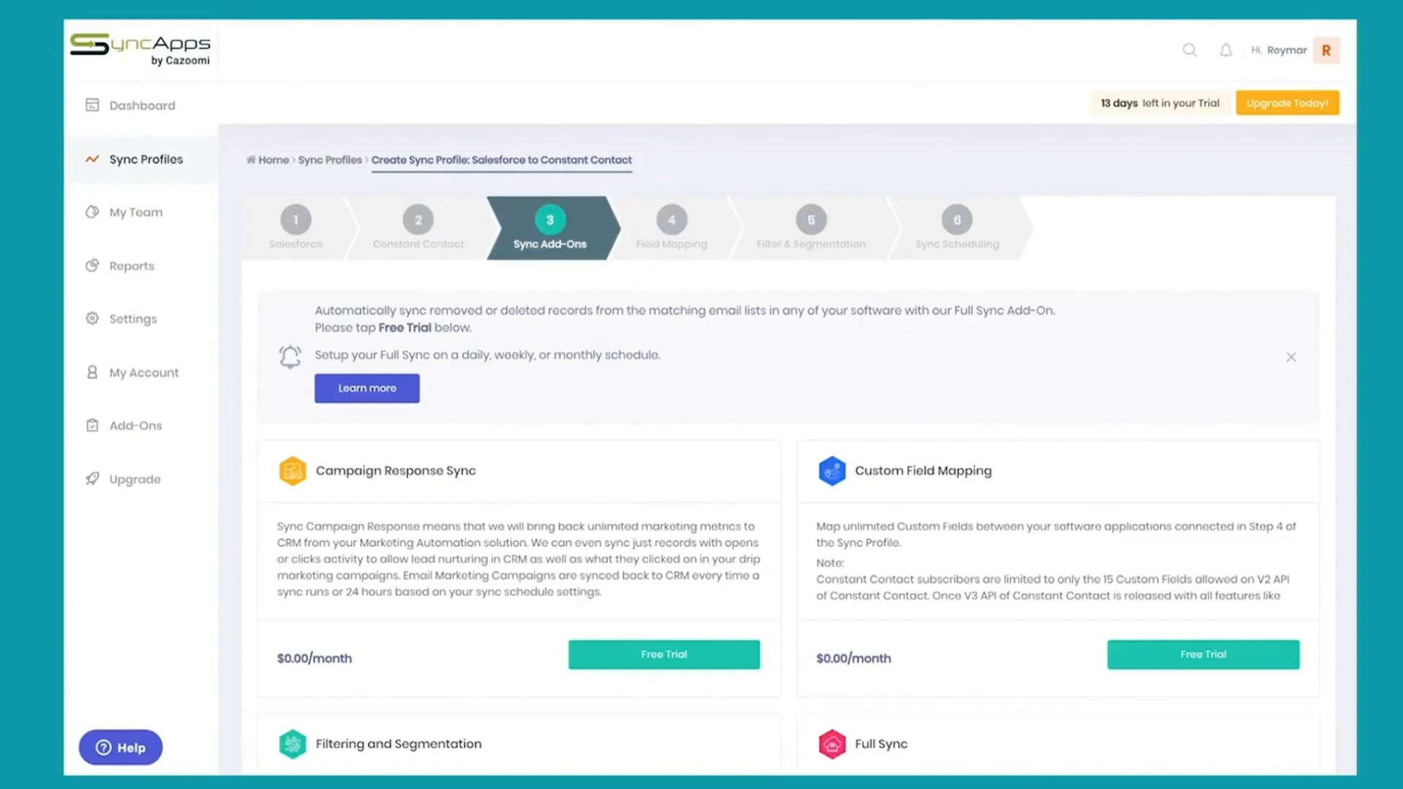
Step: Move the Salesforce to Mailchimp profile wizard to step 4, Field Mapping
scroll("down", 3)
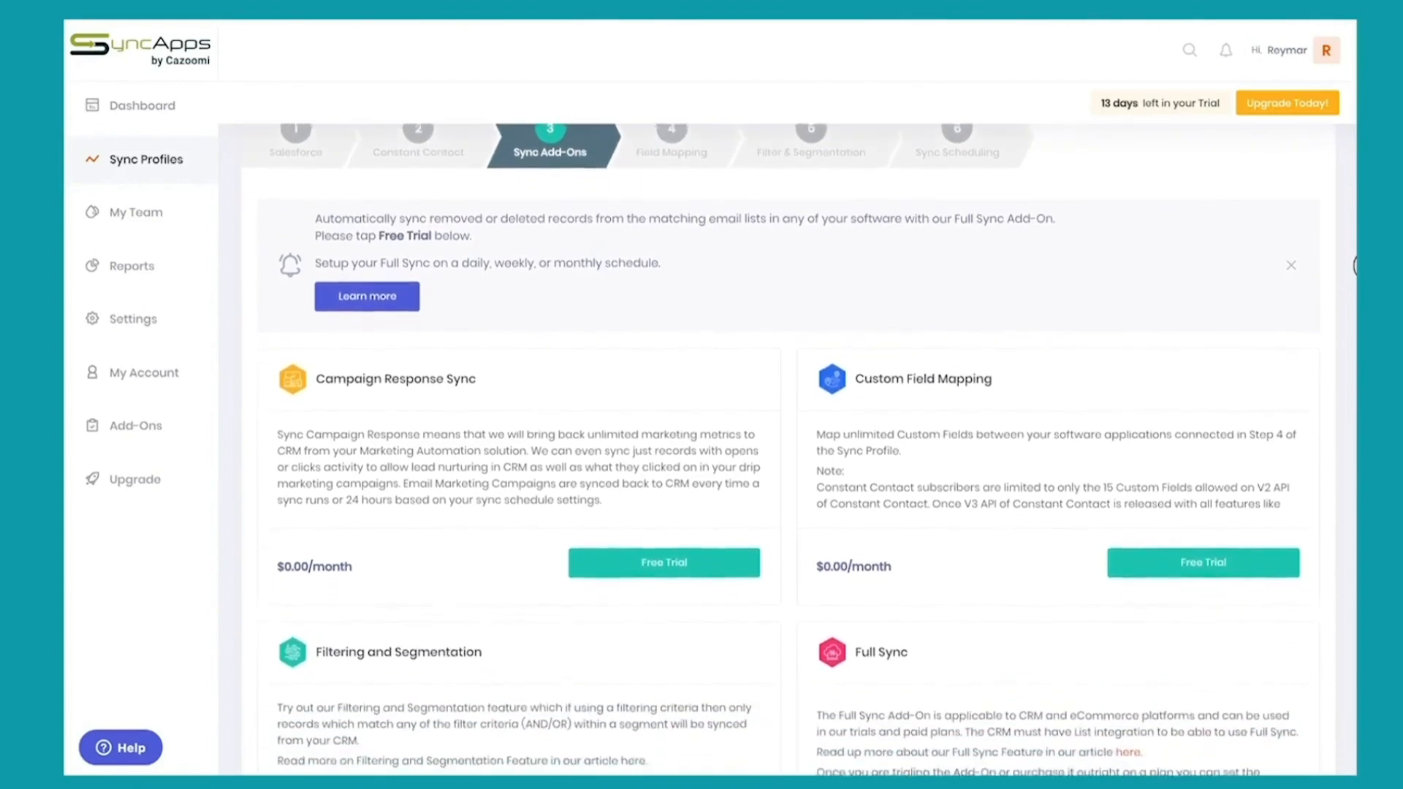
left_click(671, 143)
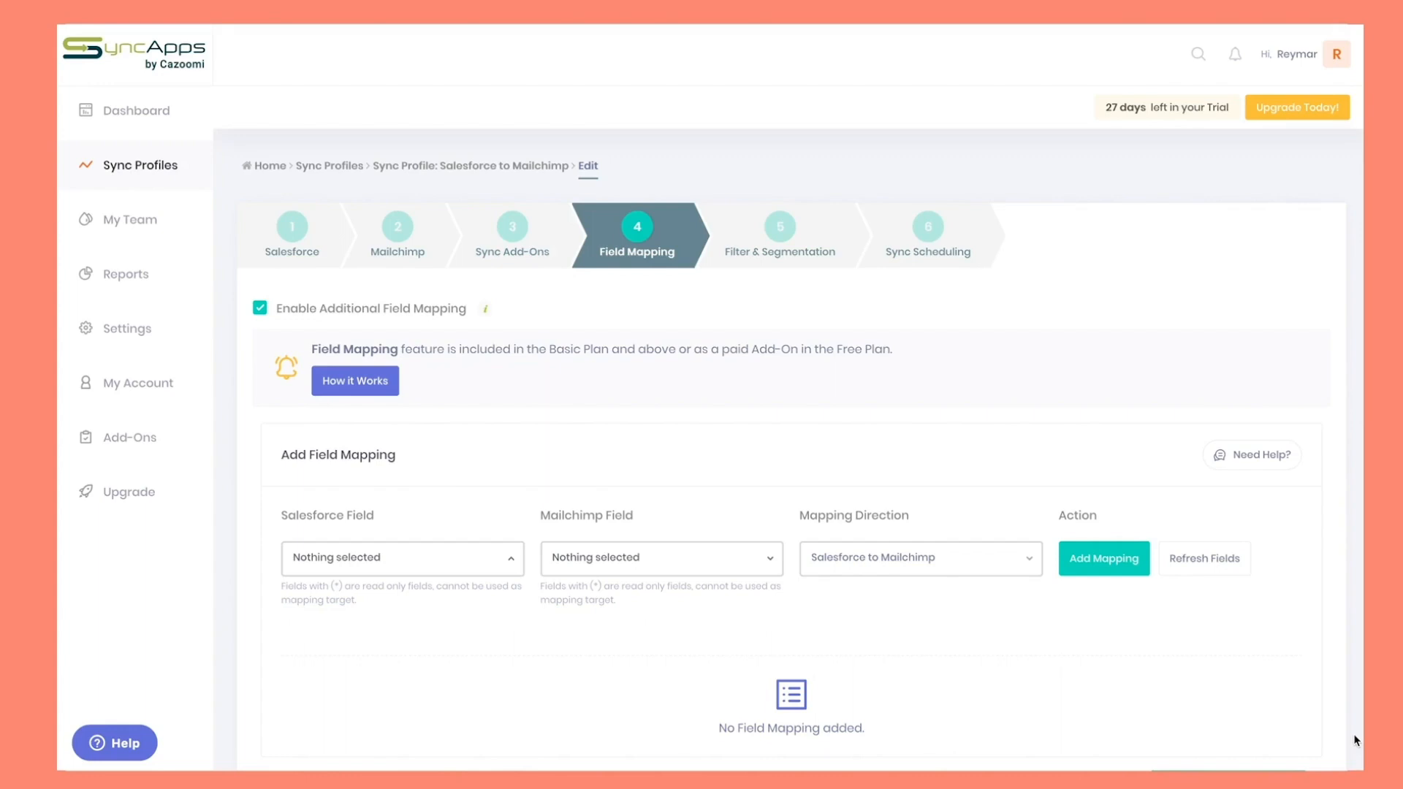
Step: Browse the Salesforce Field dropdown list of fields available for mapping, twice
scroll("down", 3)
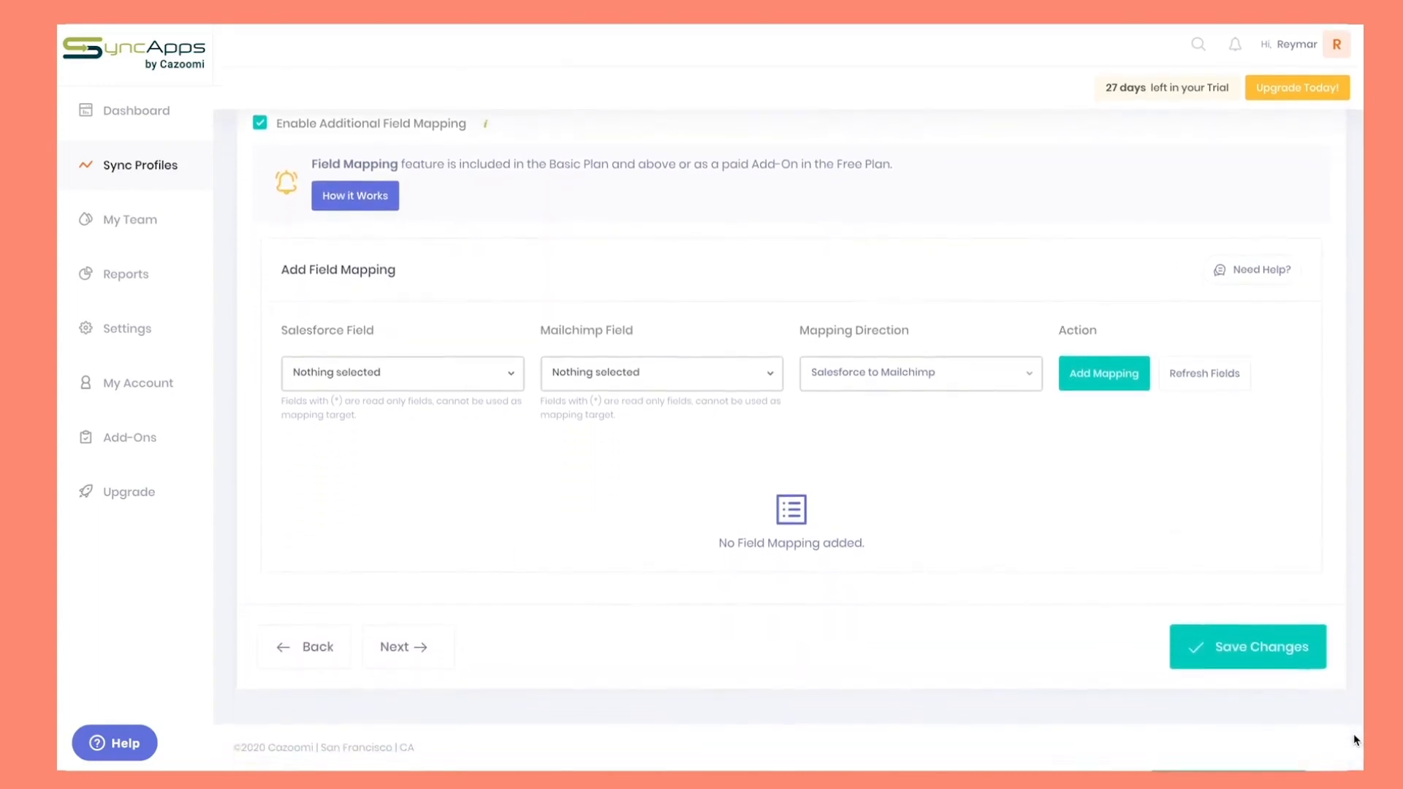
mouse_move(423, 380)
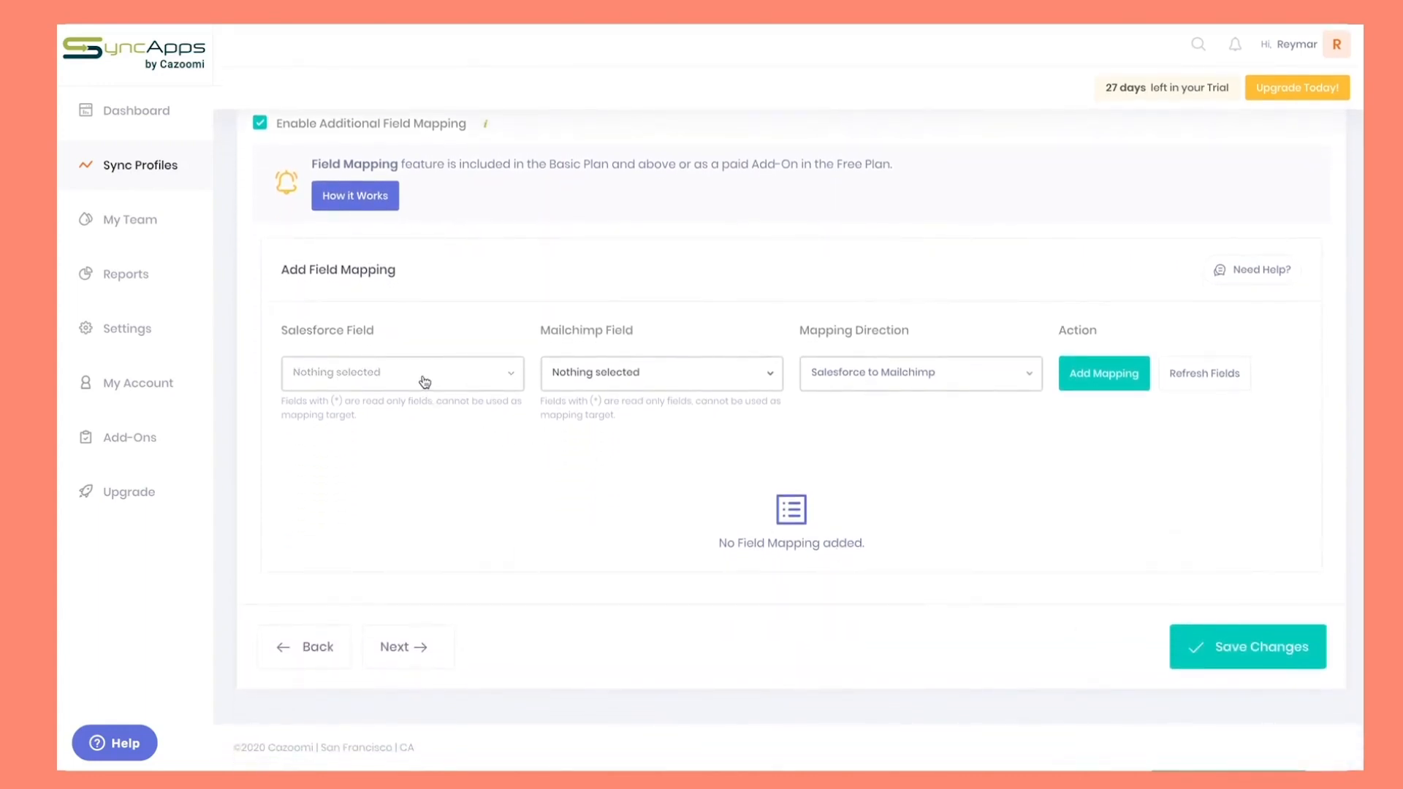
left_click(402, 372)
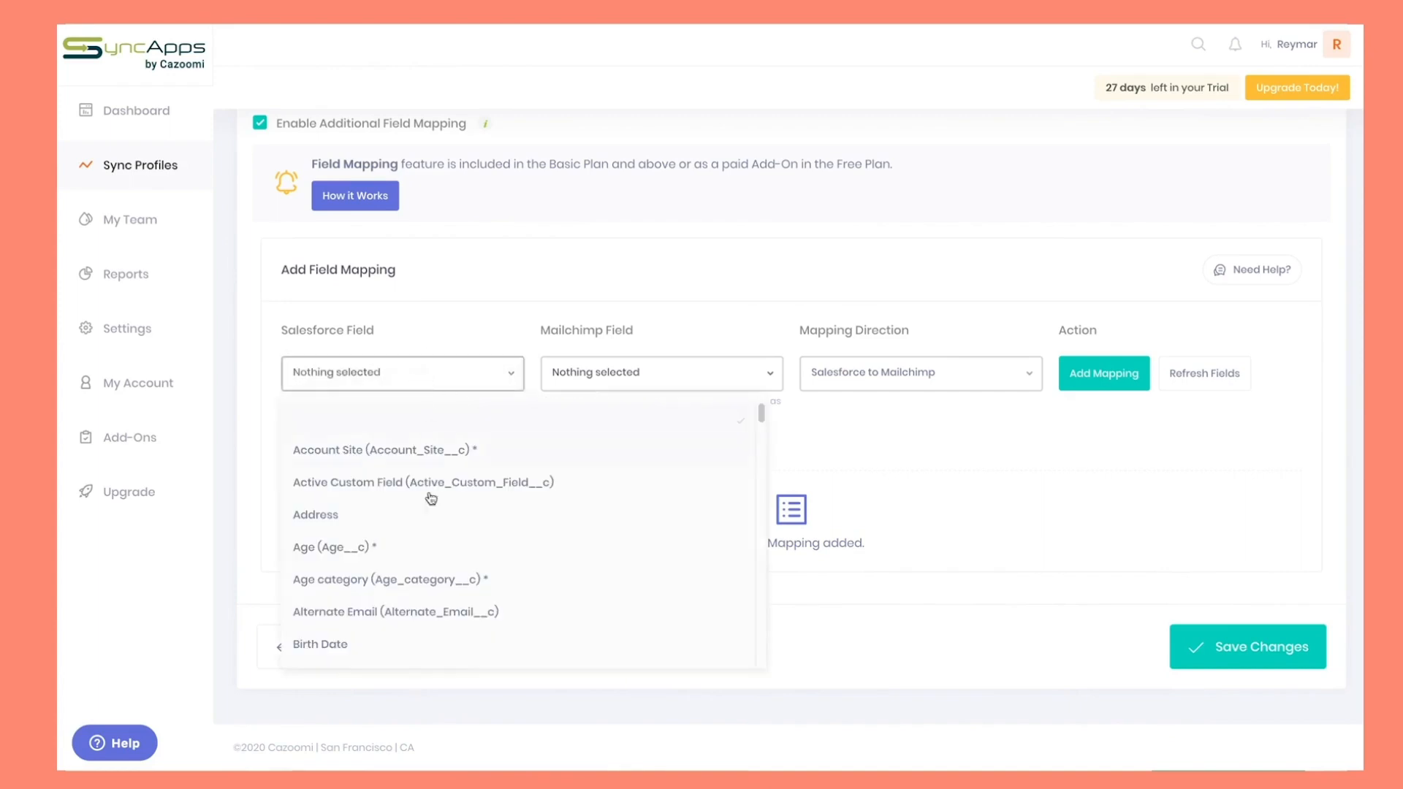
scroll("down", 3)
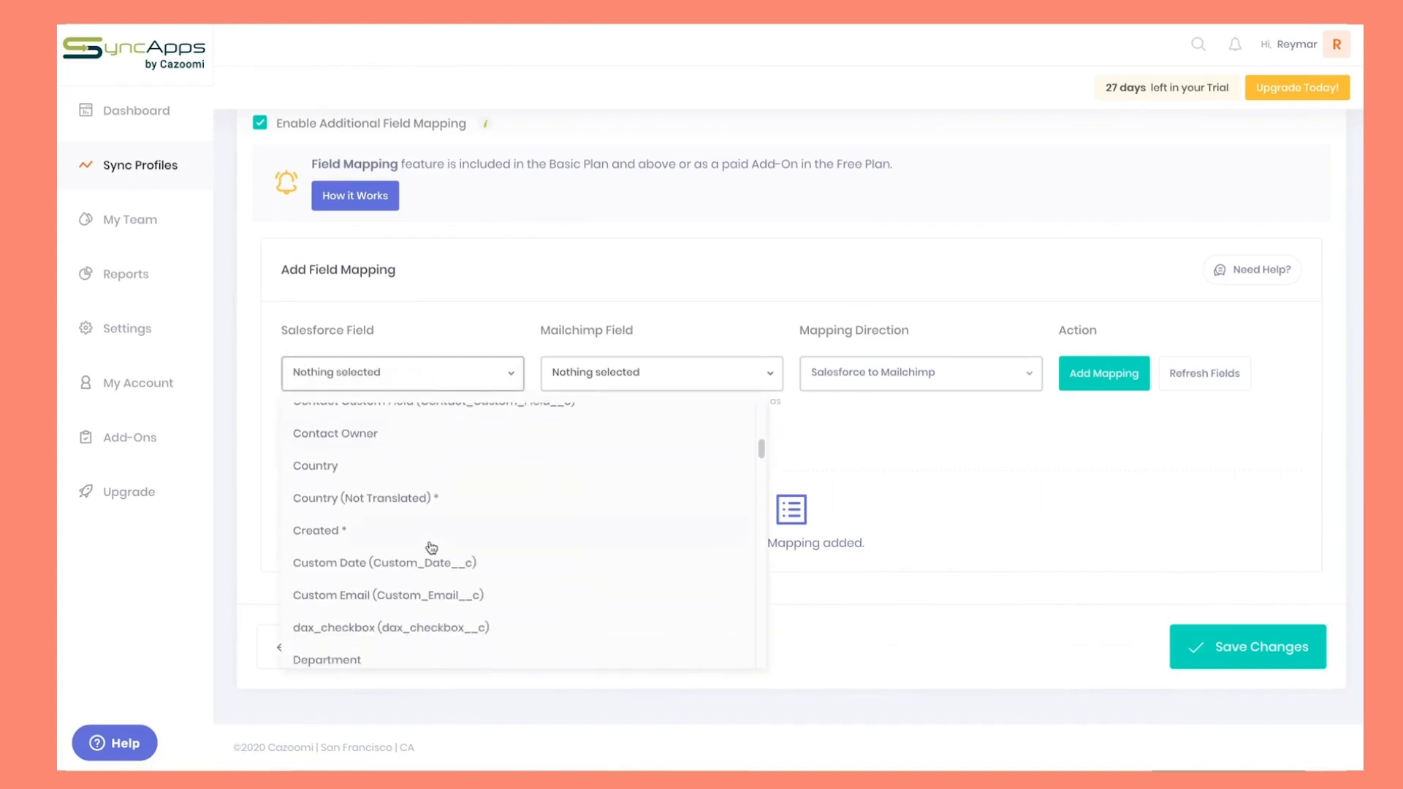
scroll("down", 3)
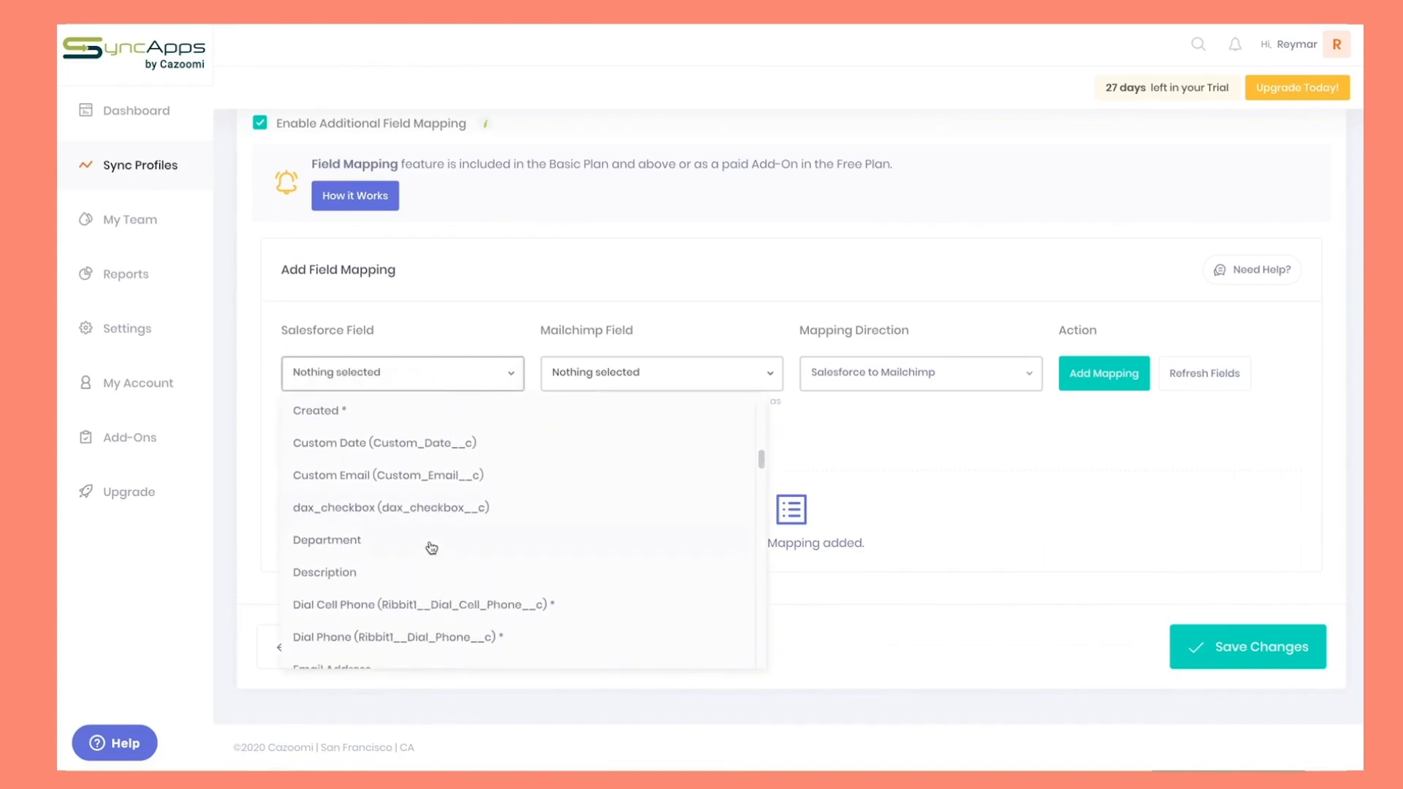
scroll("down", 3)
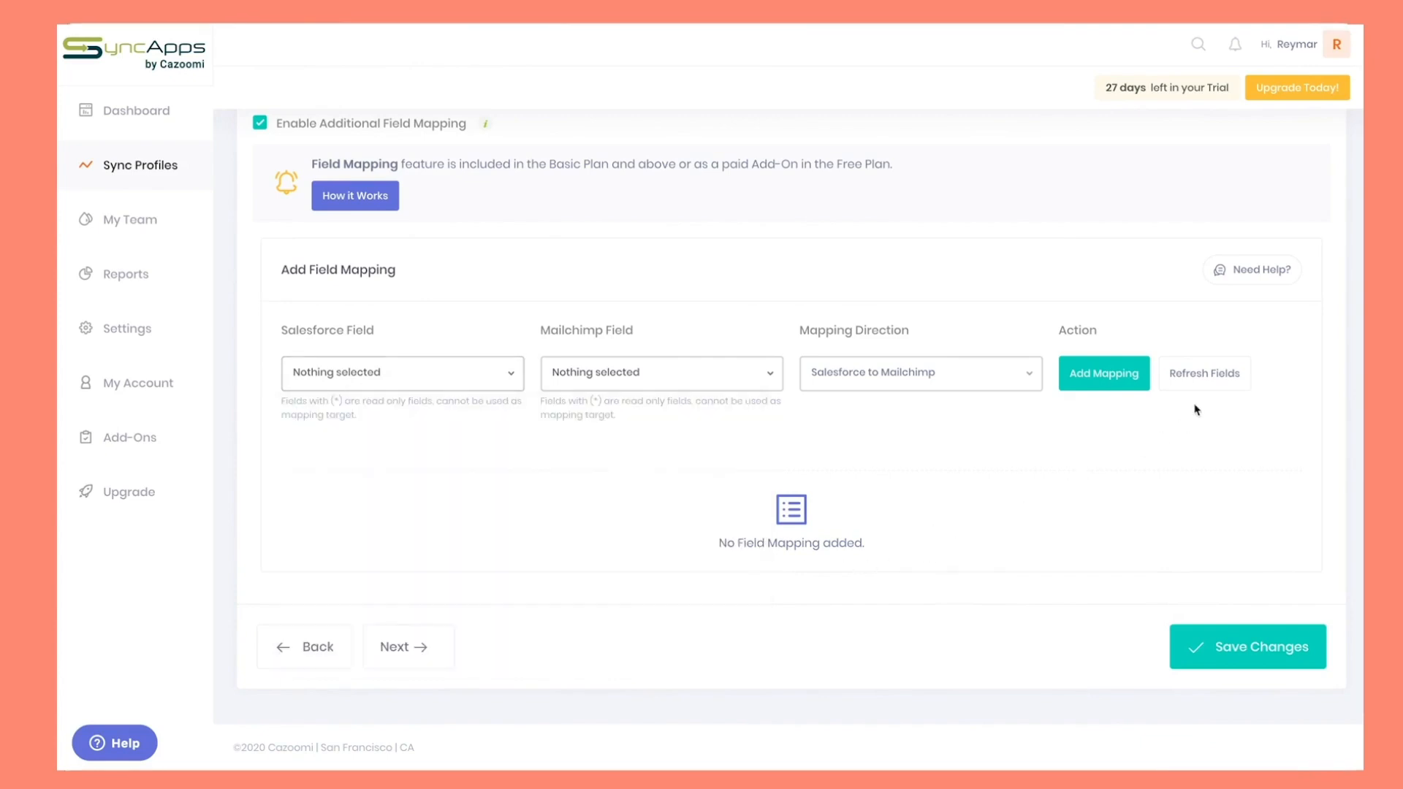
left_click(399, 372)
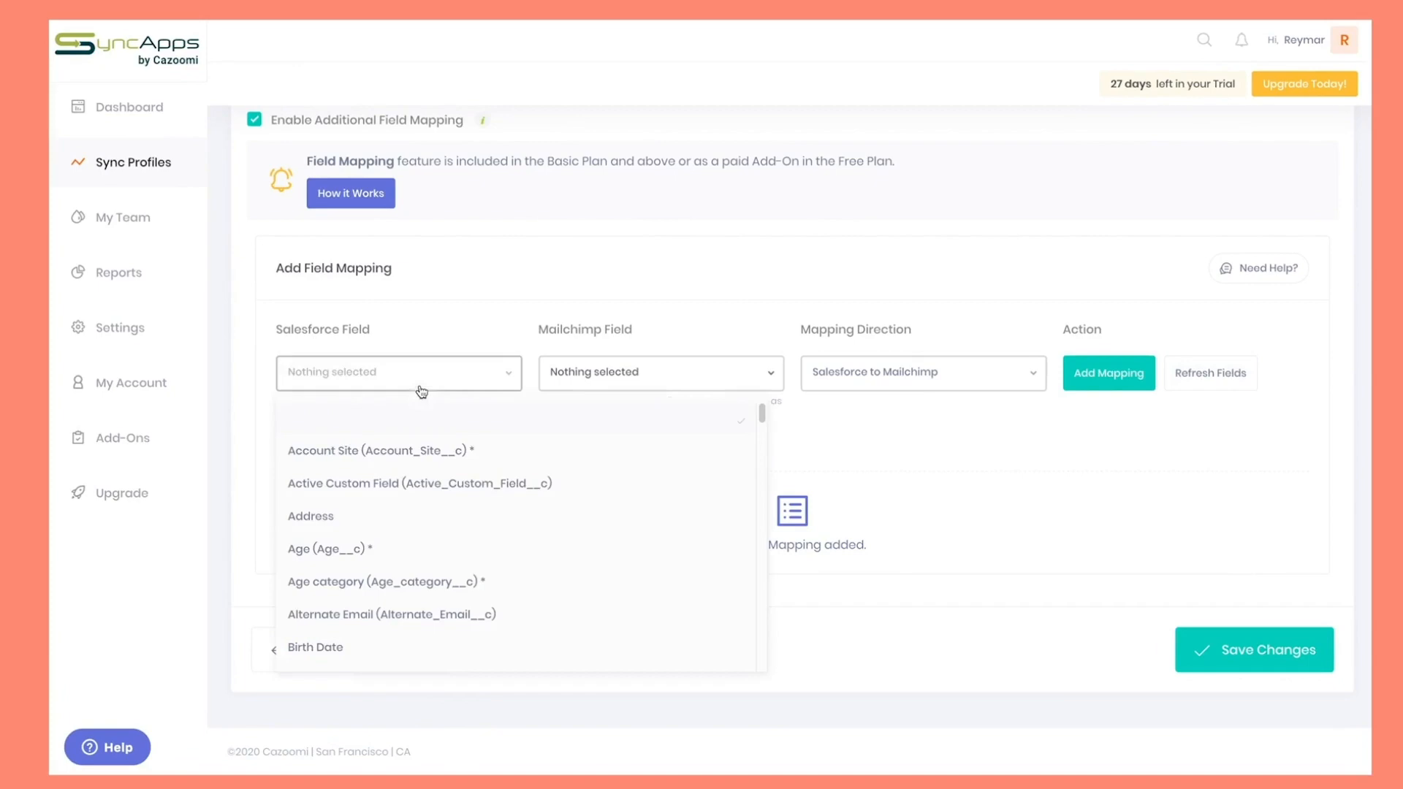
scroll("down", 3)
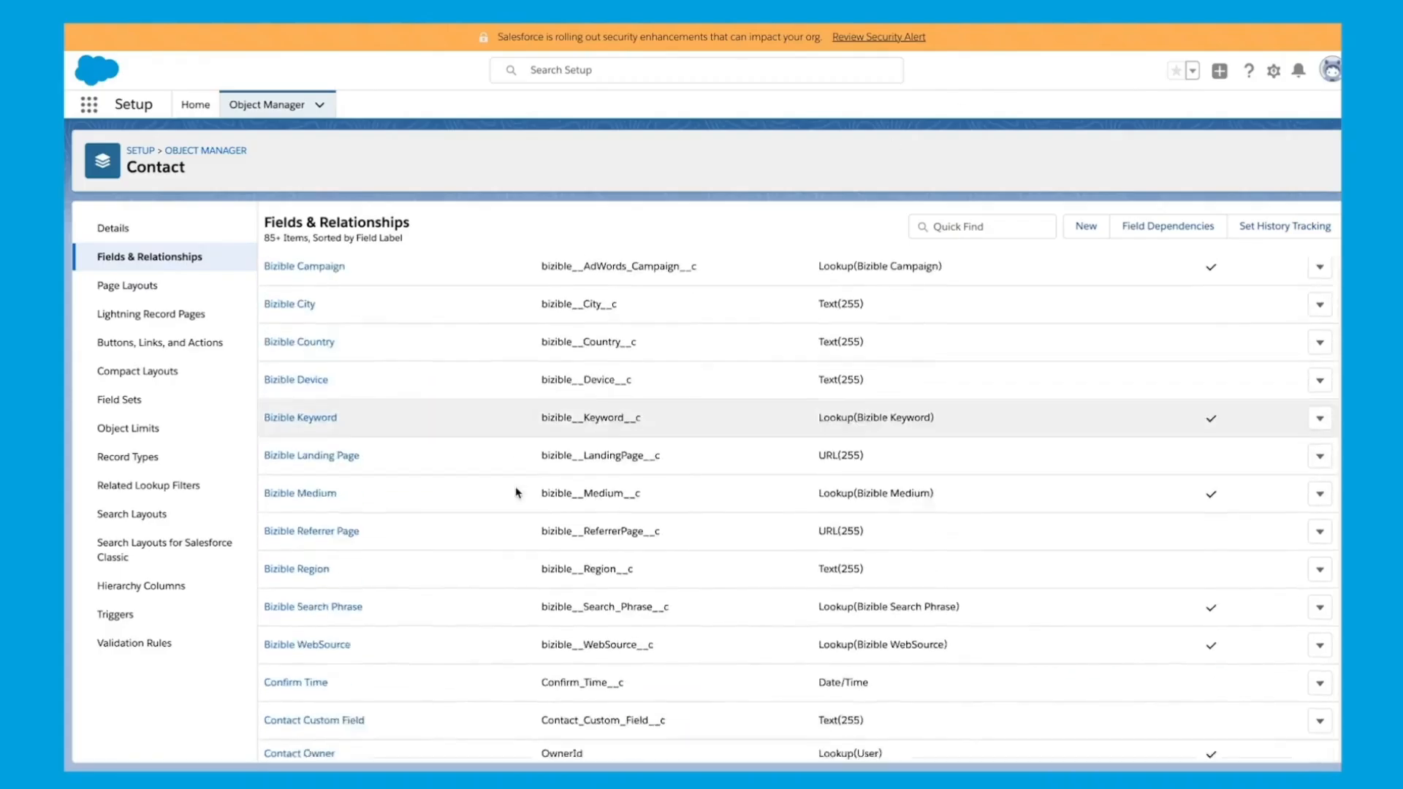
scroll("down", 3)
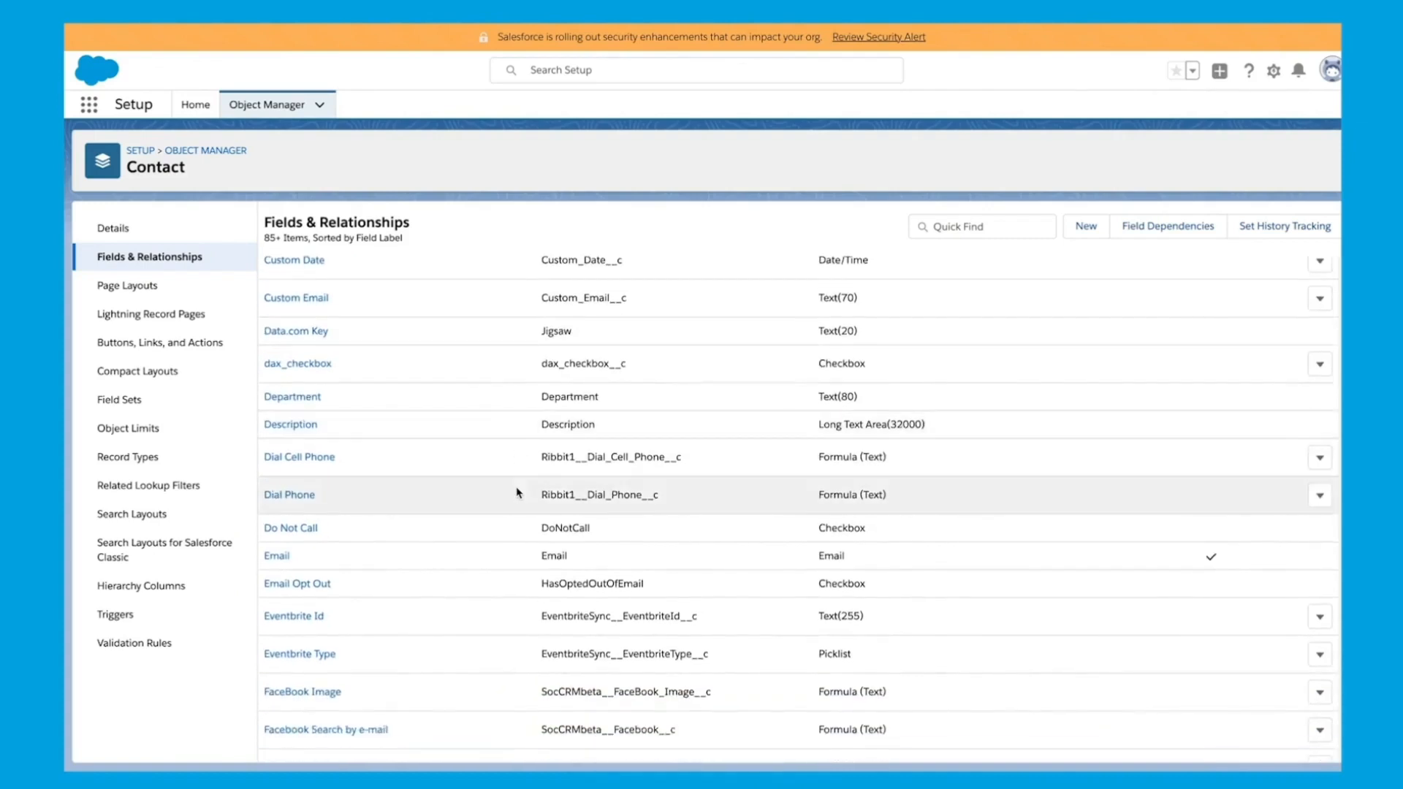
scroll("down", 3)
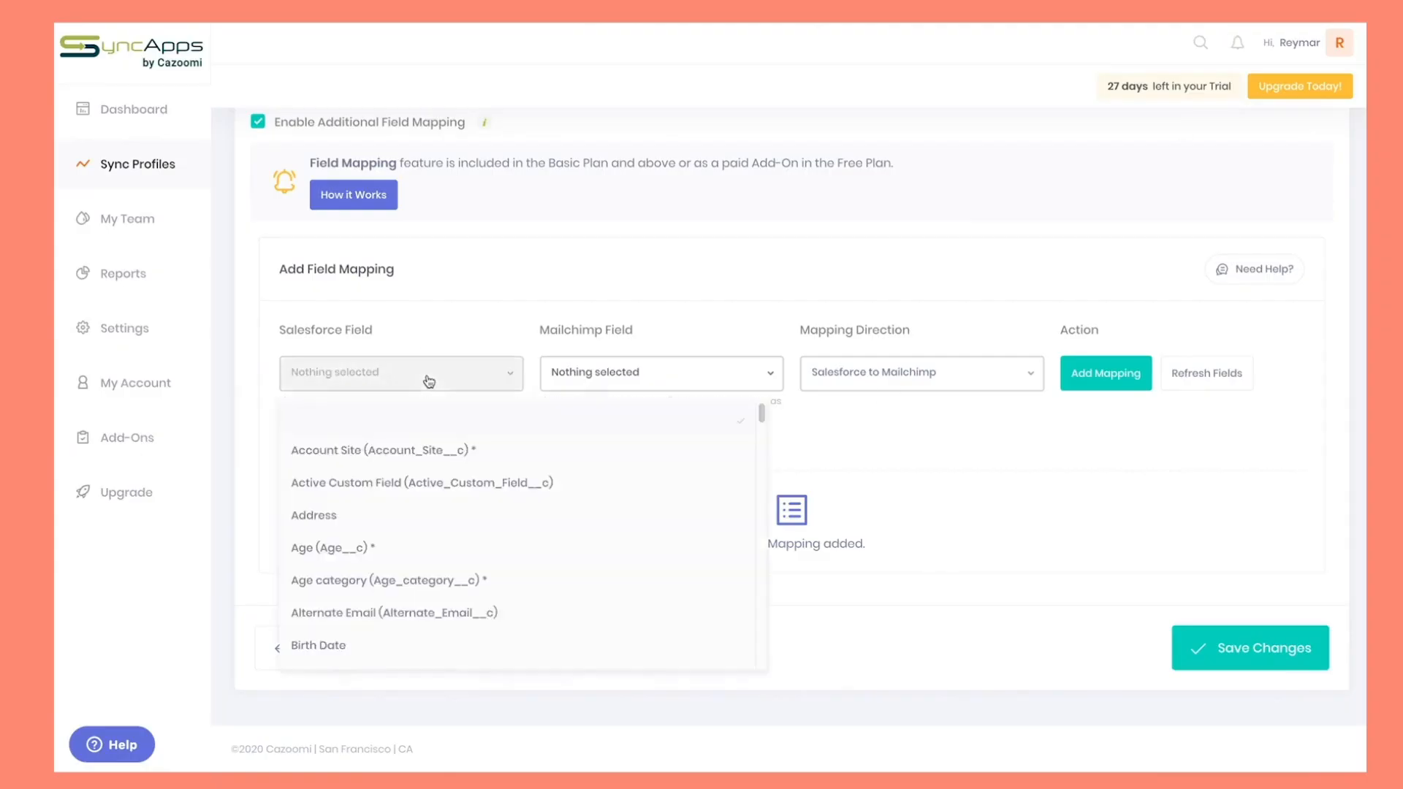
Step: Add the Work Phone → Phone Number (PHONEN) mapping, save changes and acknowledge the reset reminder
scroll("down", 3)
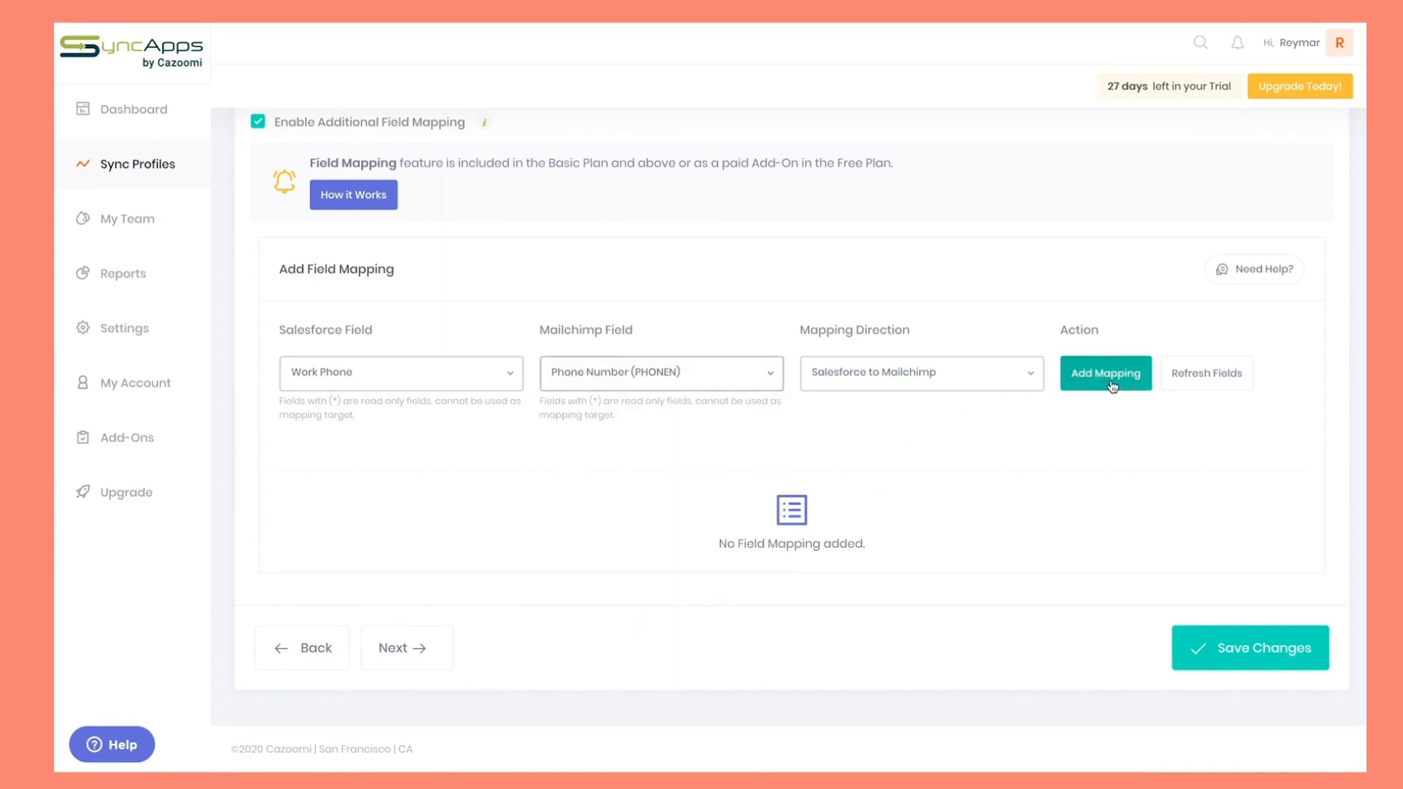
left_click(1104, 372)
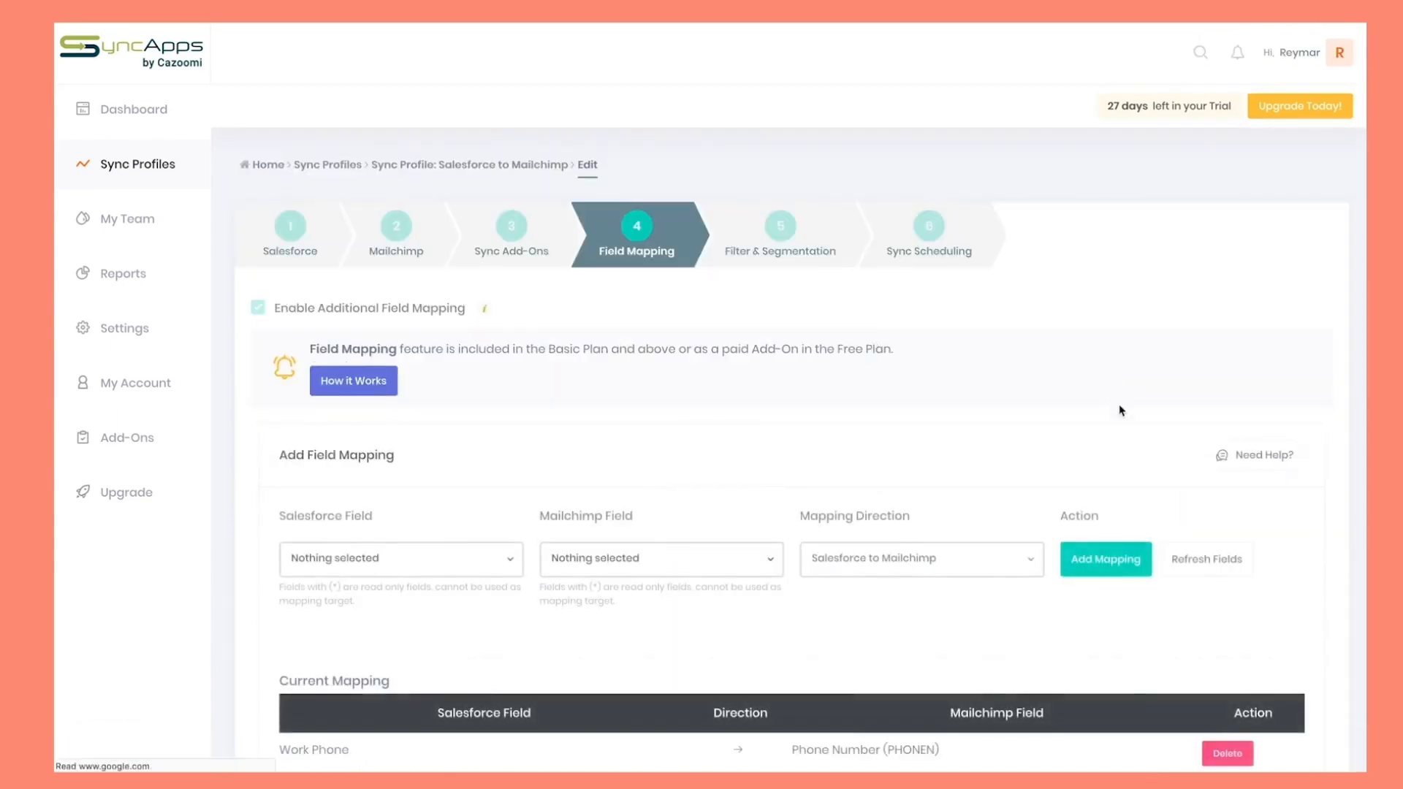
scroll("down", 3)
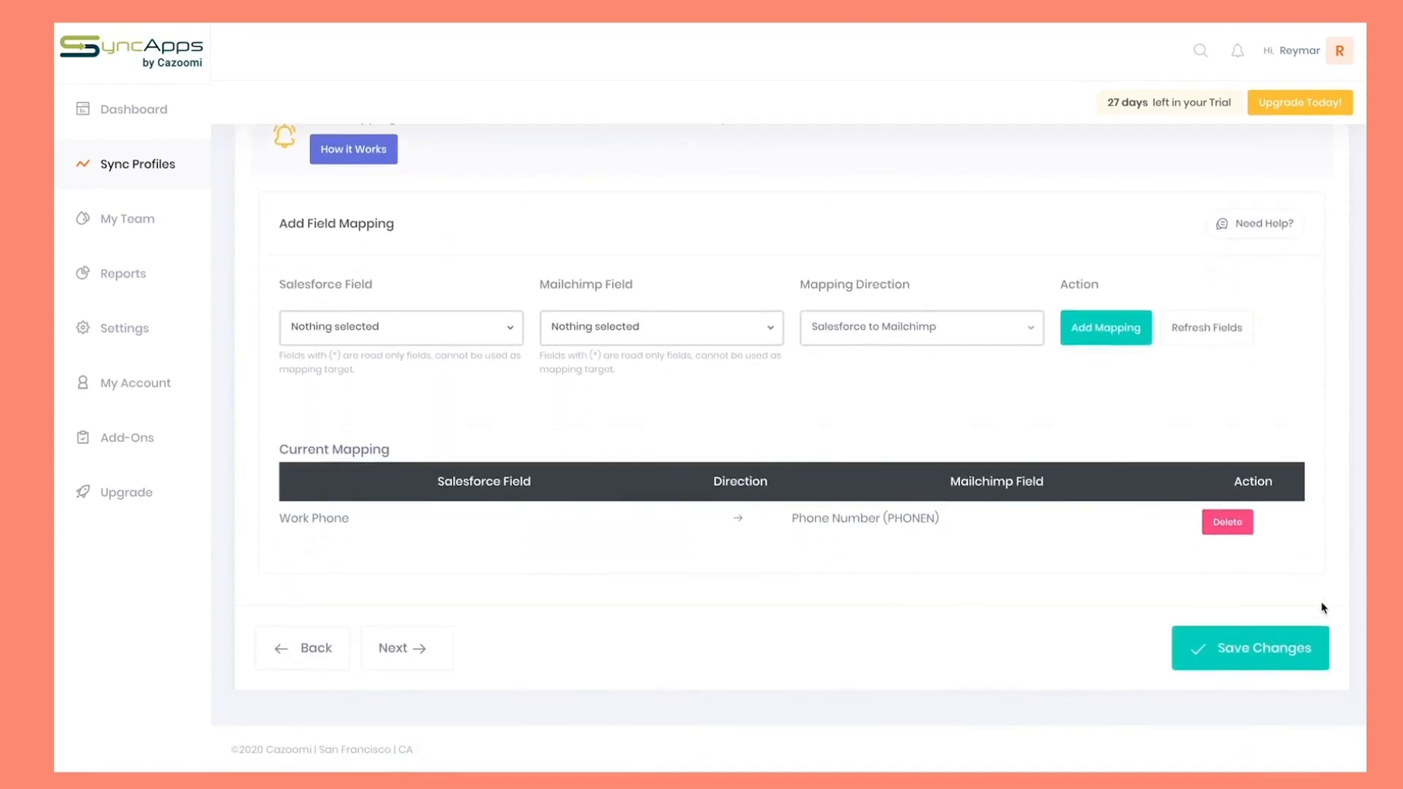
left_click(1263, 649)
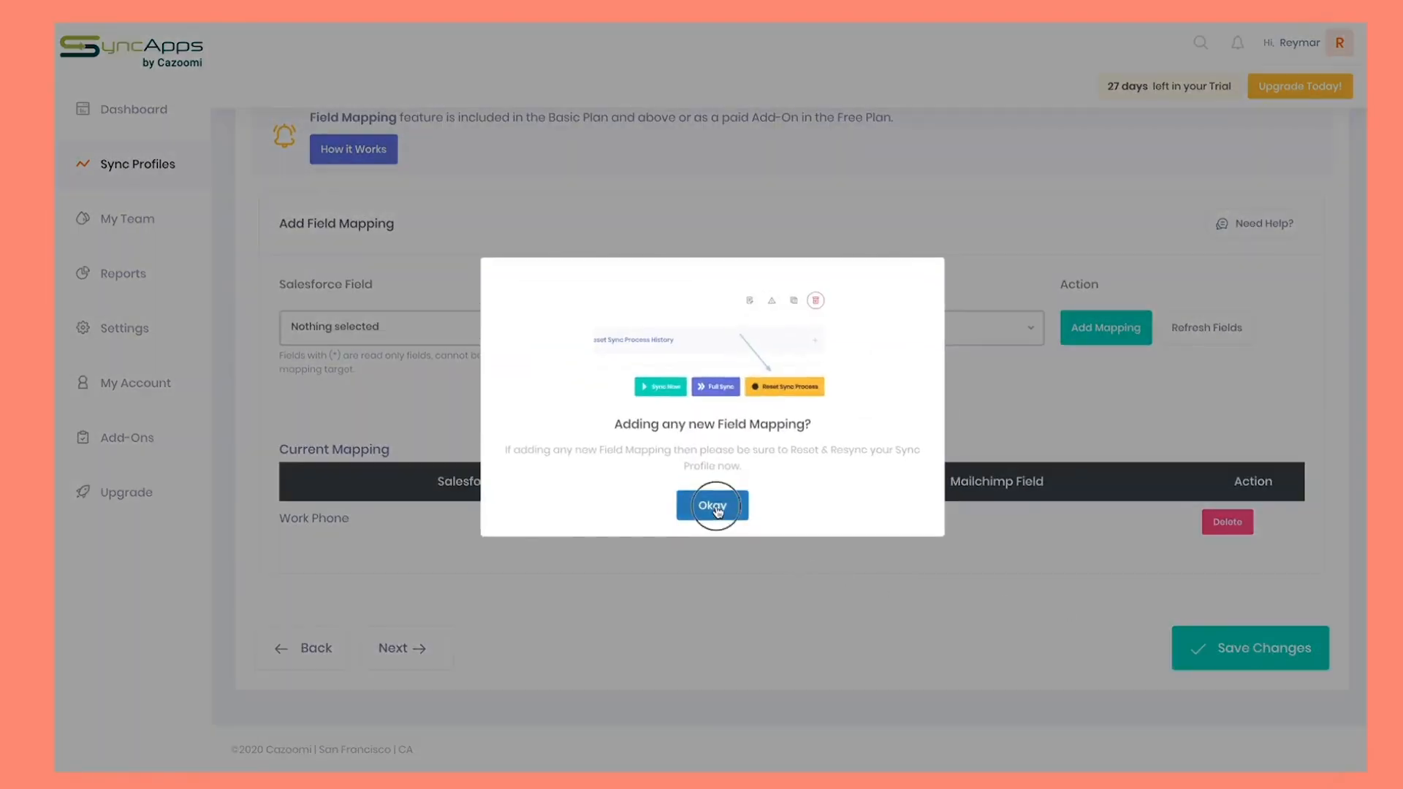
left_click(713, 505)
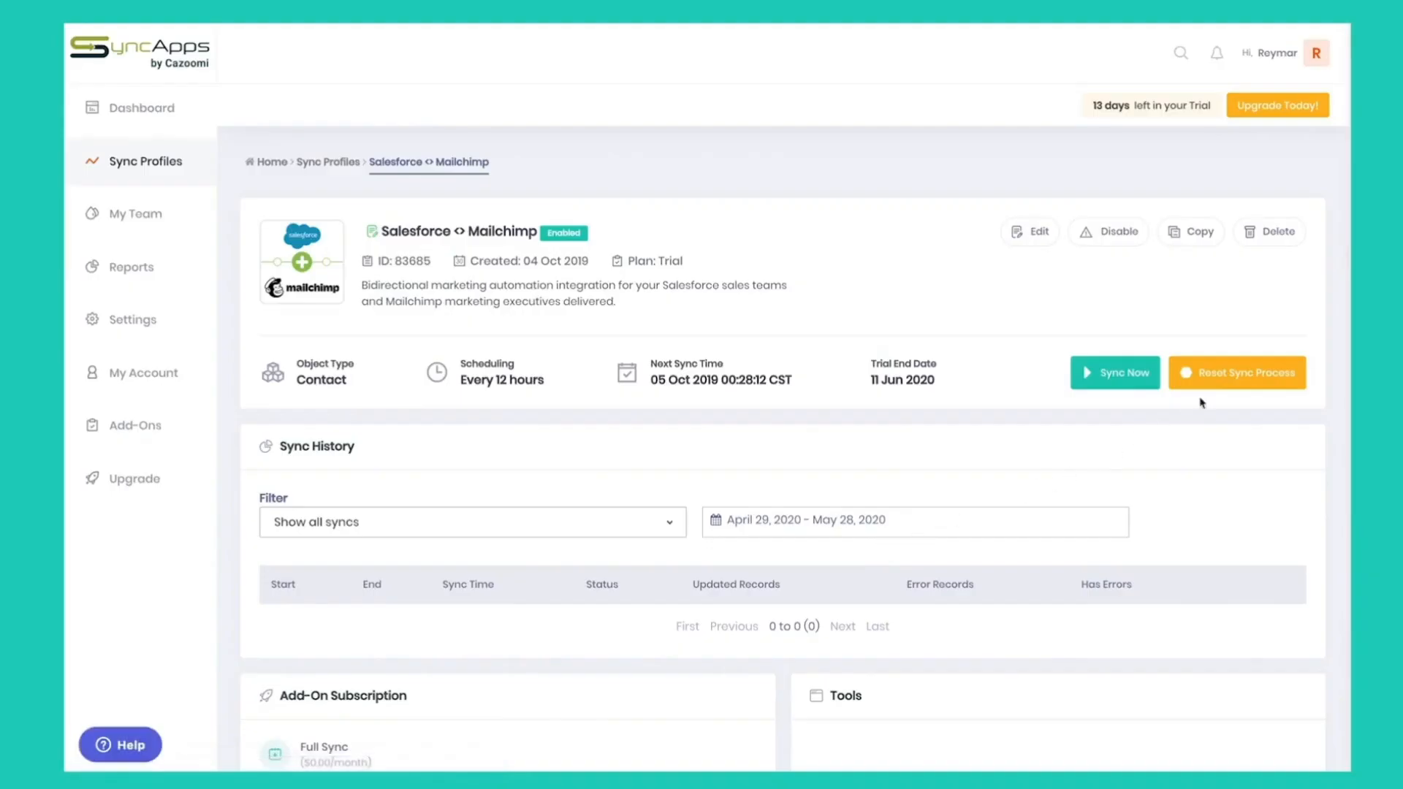
mouse_move(1237, 373)
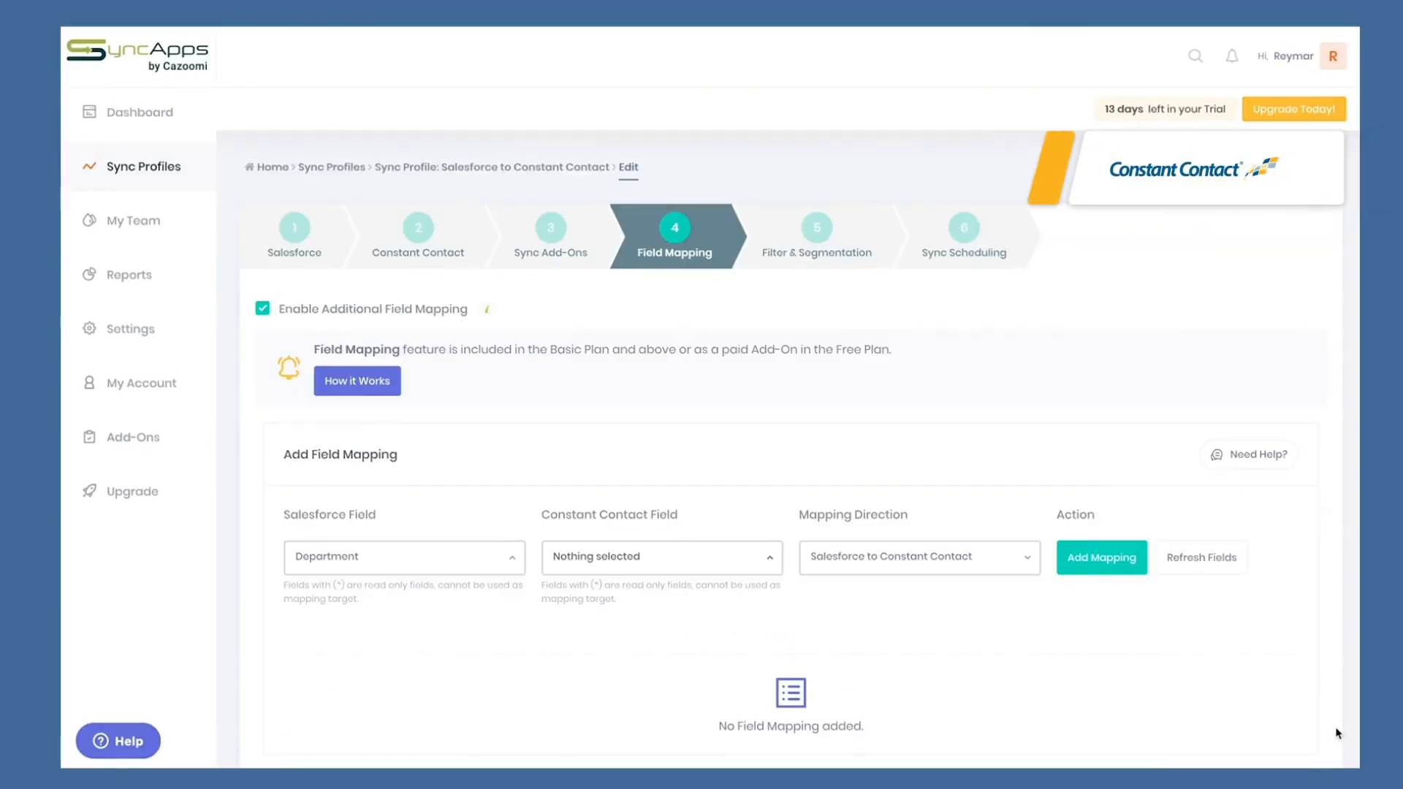
Step: Browse the Constant Contact fields, then choose Zip Code (Zip_Code__c) as the Salesforce field
left_click(662, 557)
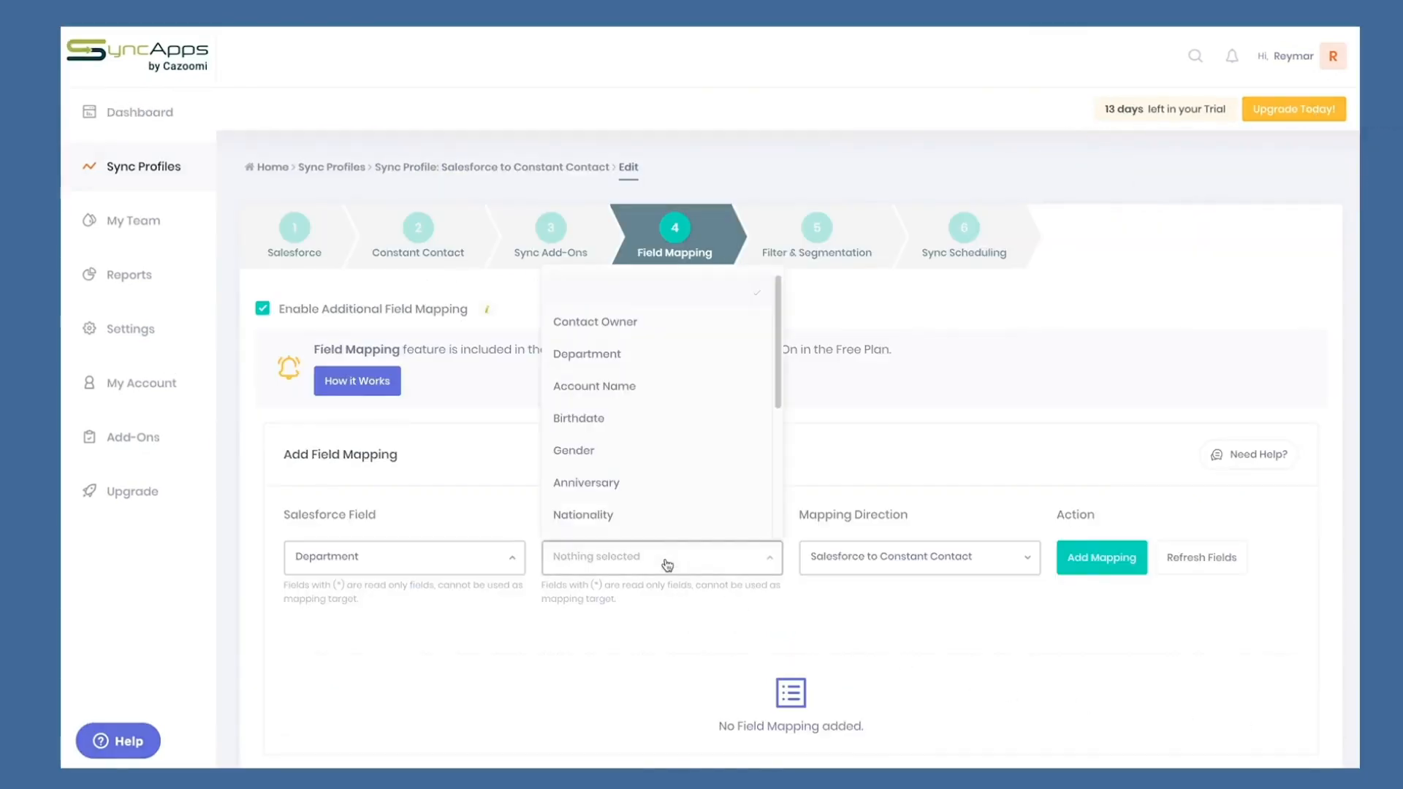
scroll("down", 3)
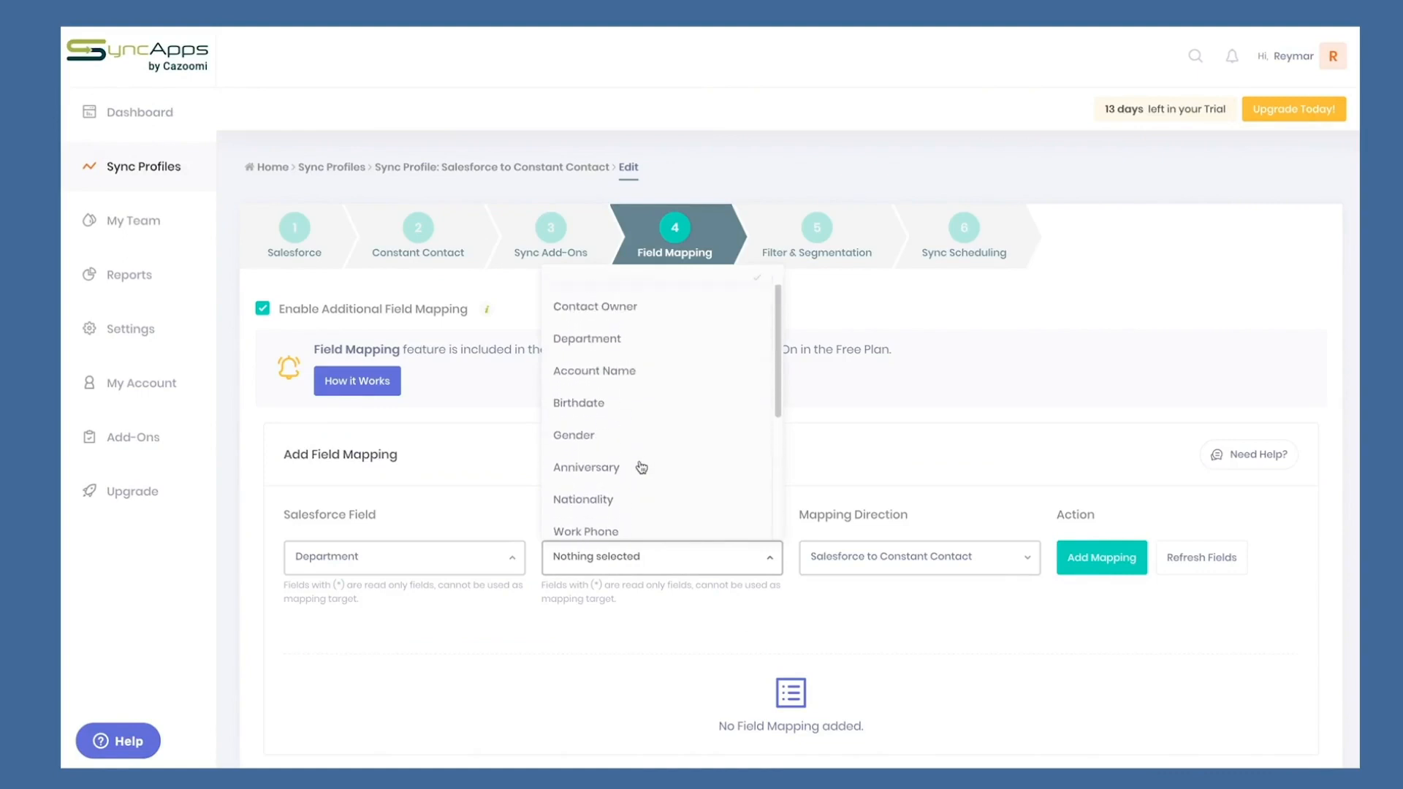
left_click(587, 339)
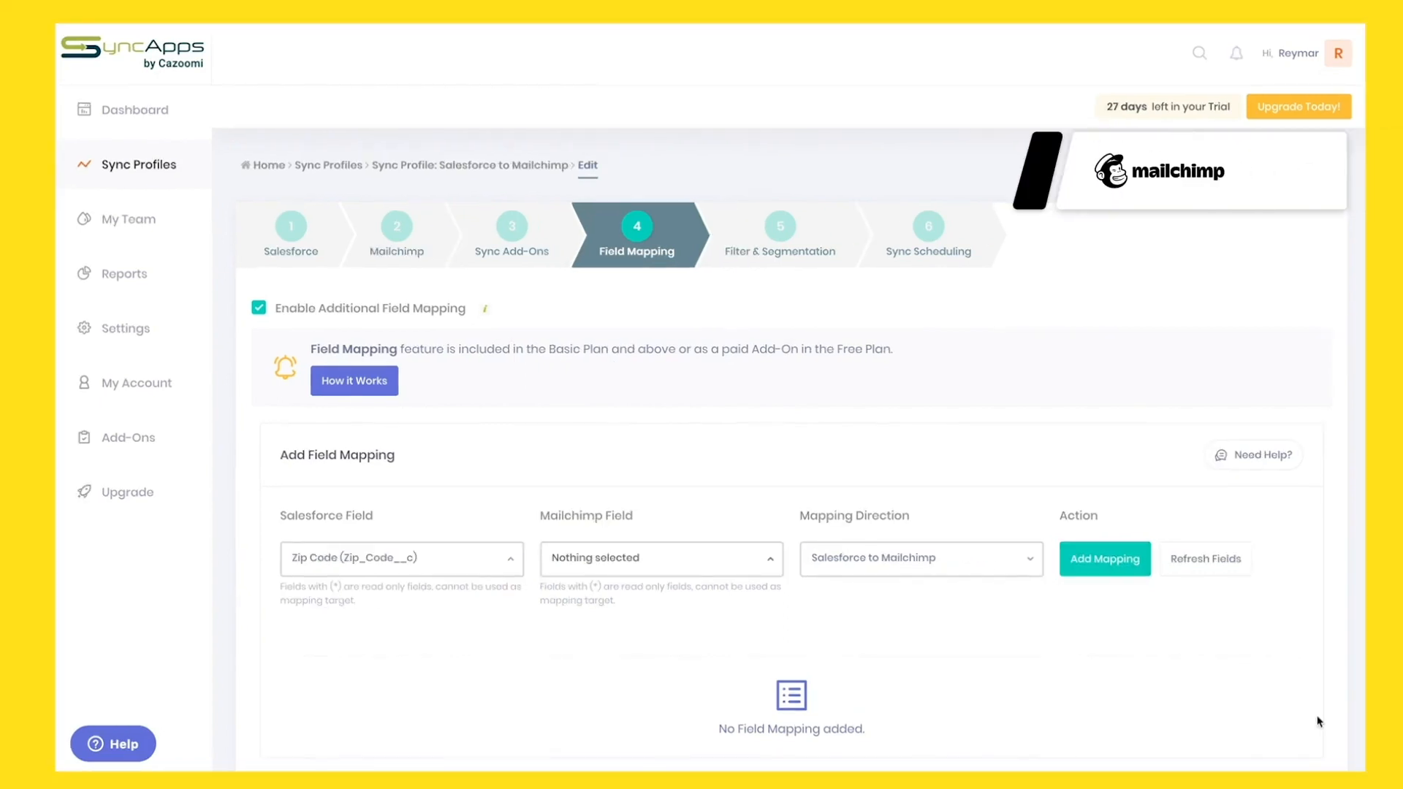
Step: Choose Address - Zip (ADDRESS-zip) as the Mailchimp field and add the Zip Code mapping
left_click(660, 558)
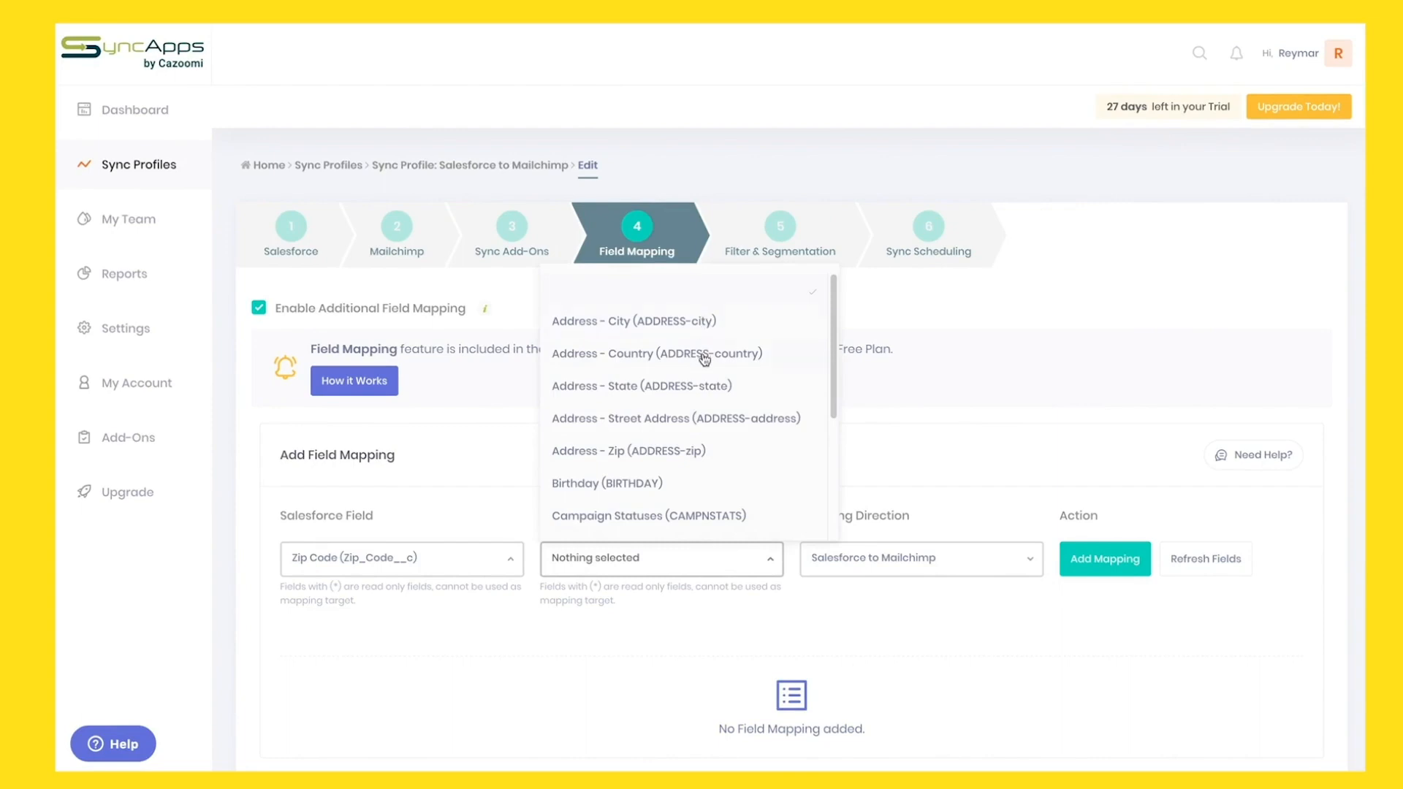
mouse_move(704, 421)
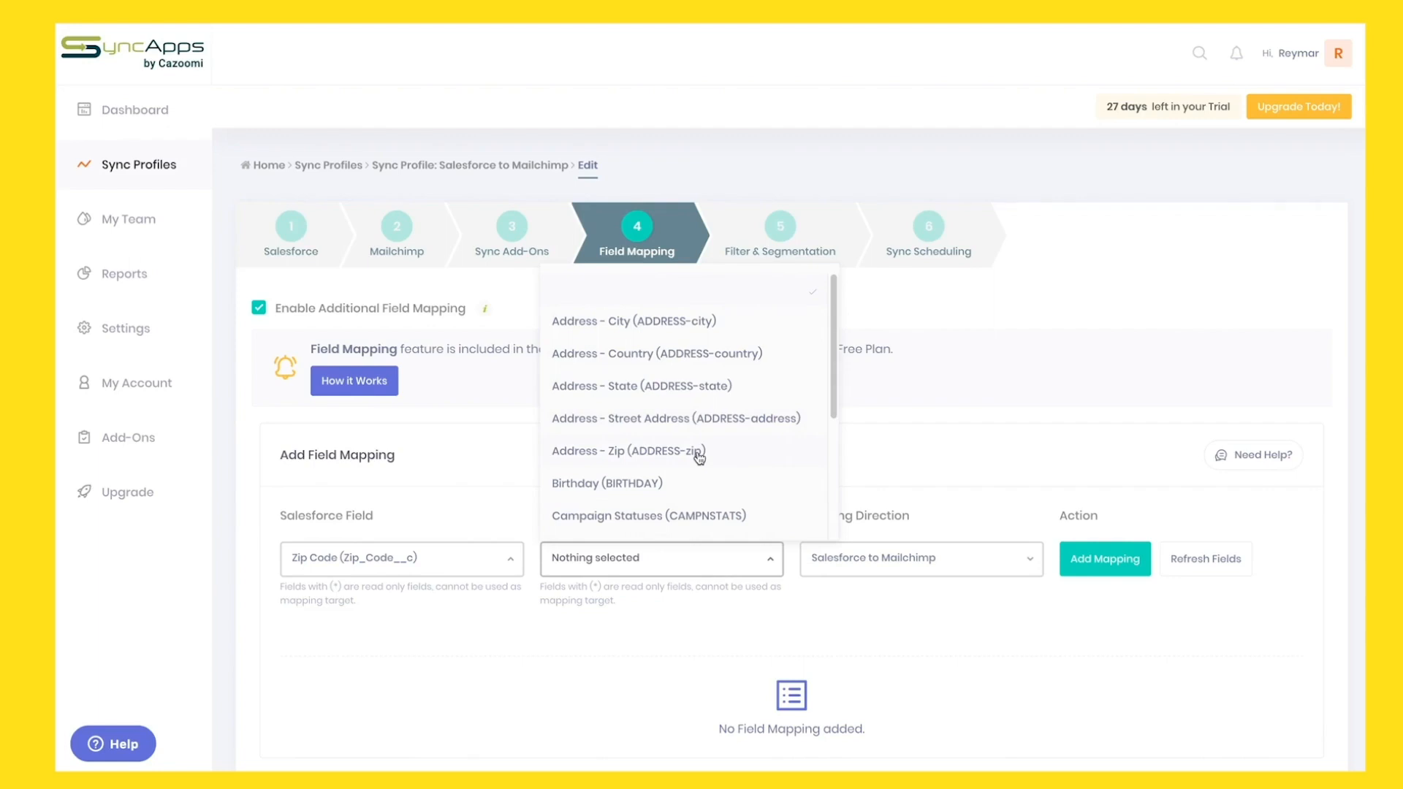
left_click(628, 450)
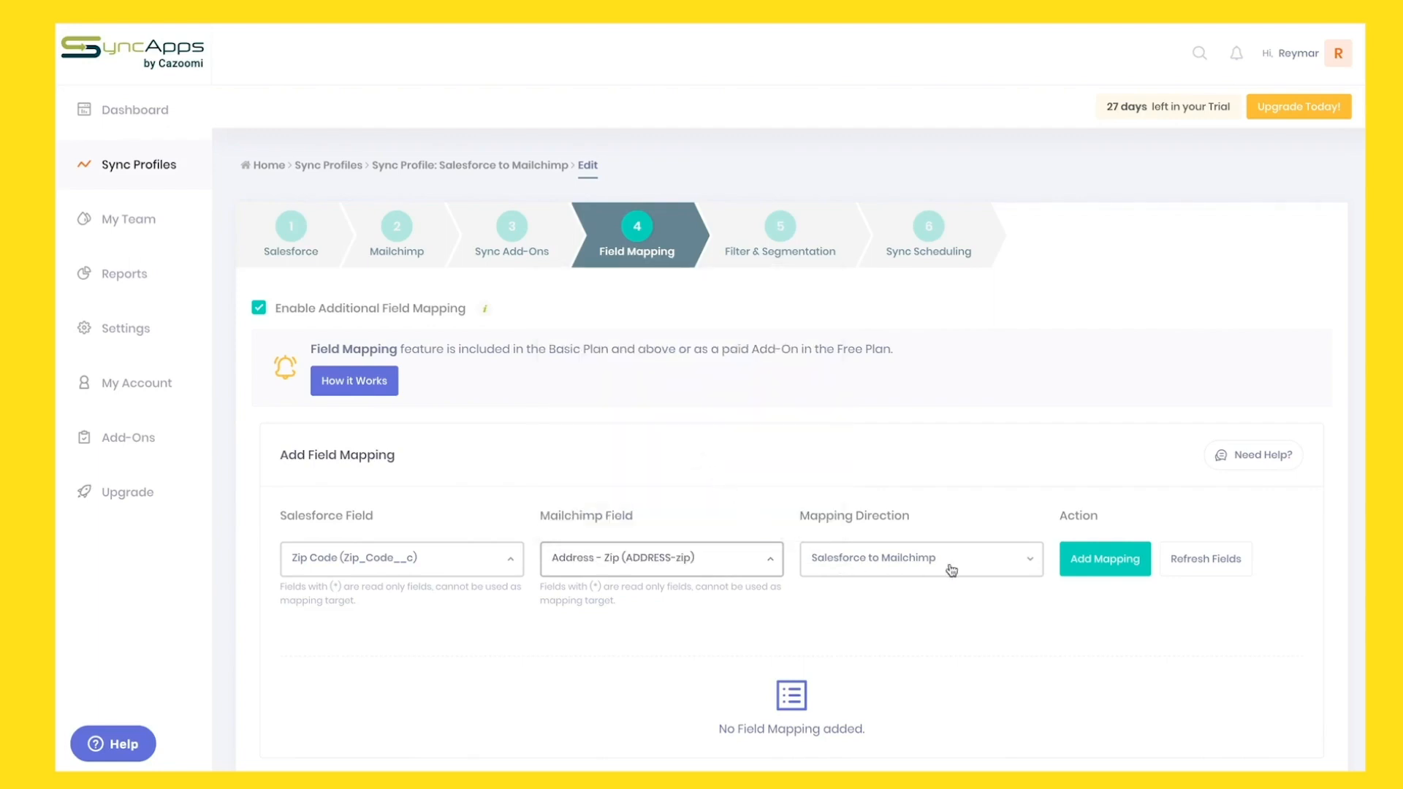
left_click(1104, 558)
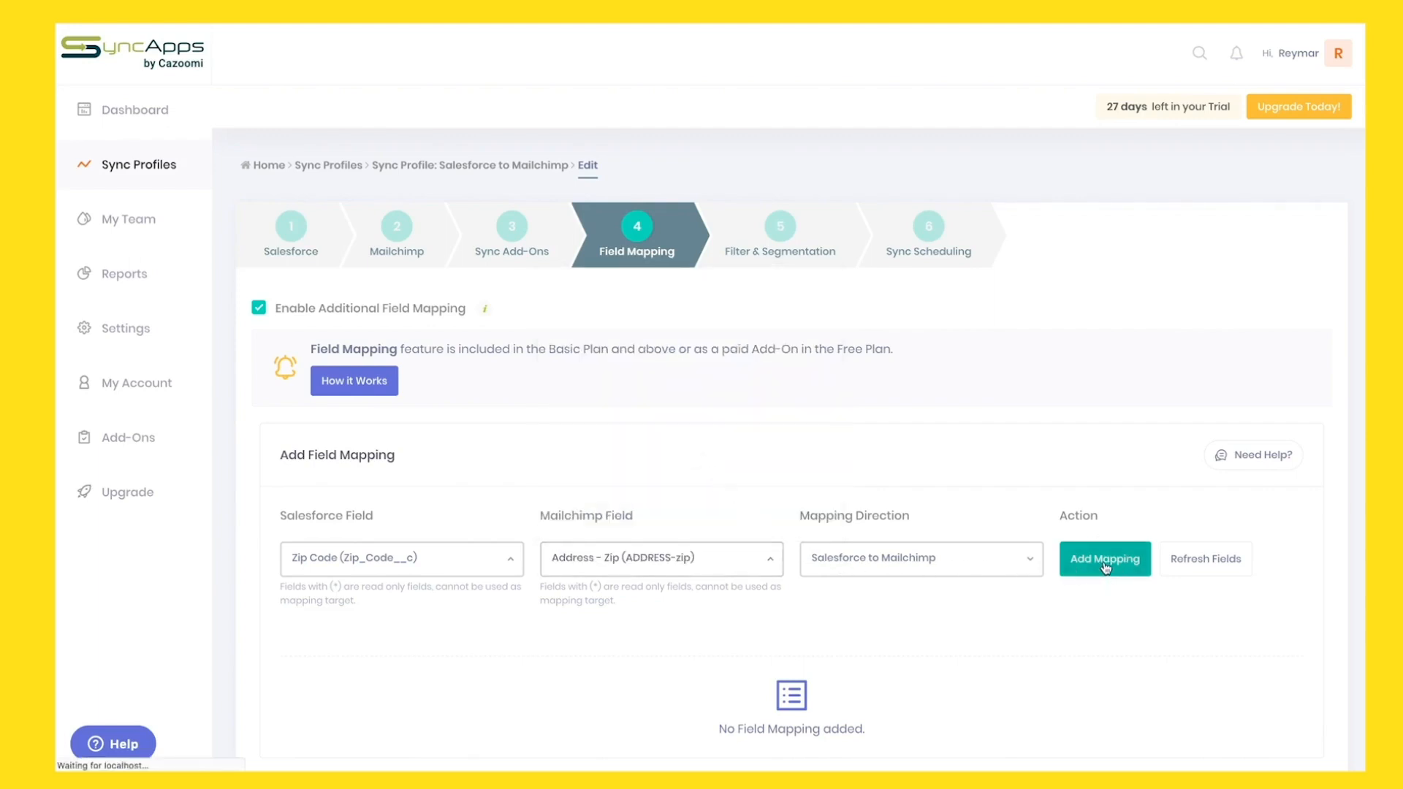
left_click(1104, 558)
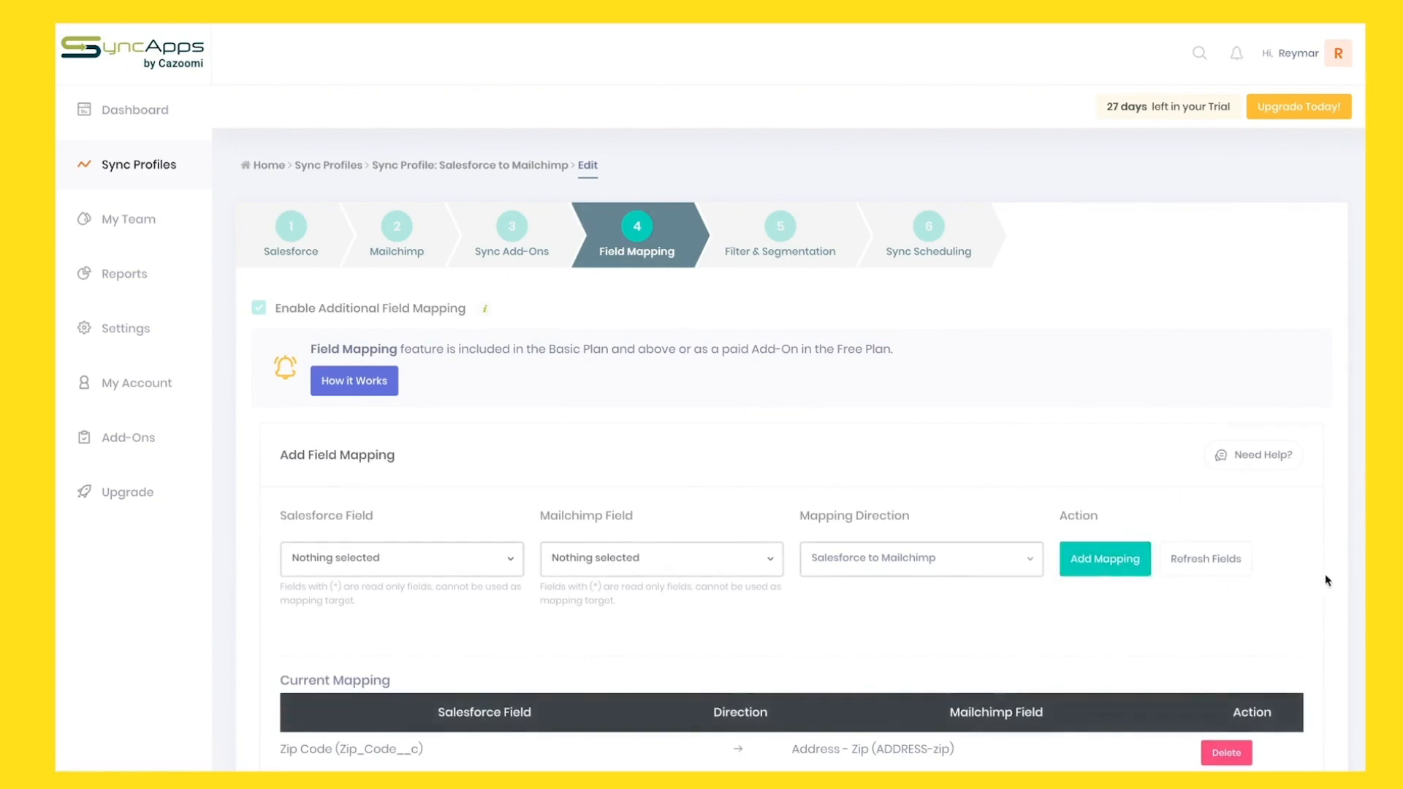
scroll("down", 3)
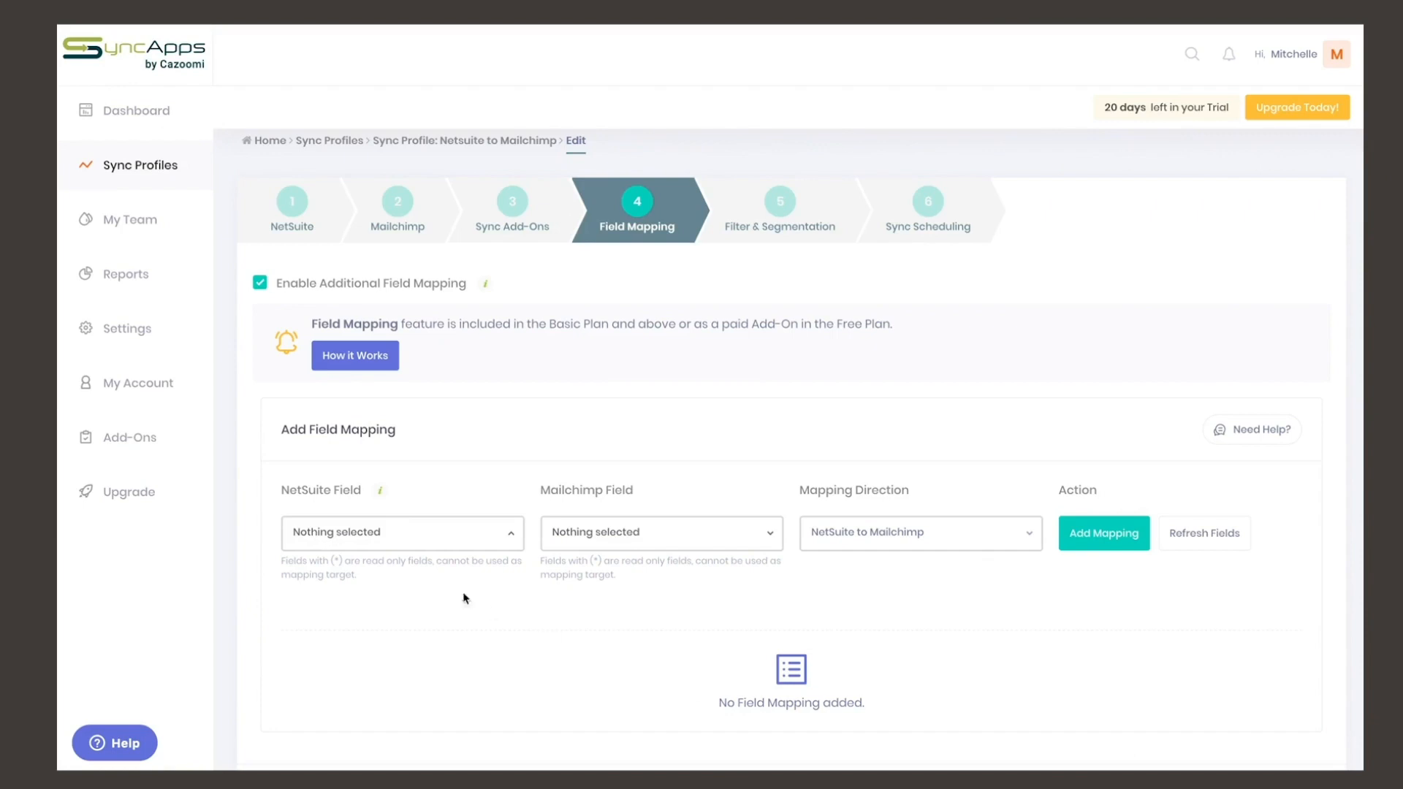
Step: Browse the NetSuite custom fields, then choose Work Phone as the Dynamics 365 CRM field
left_click(403, 532)
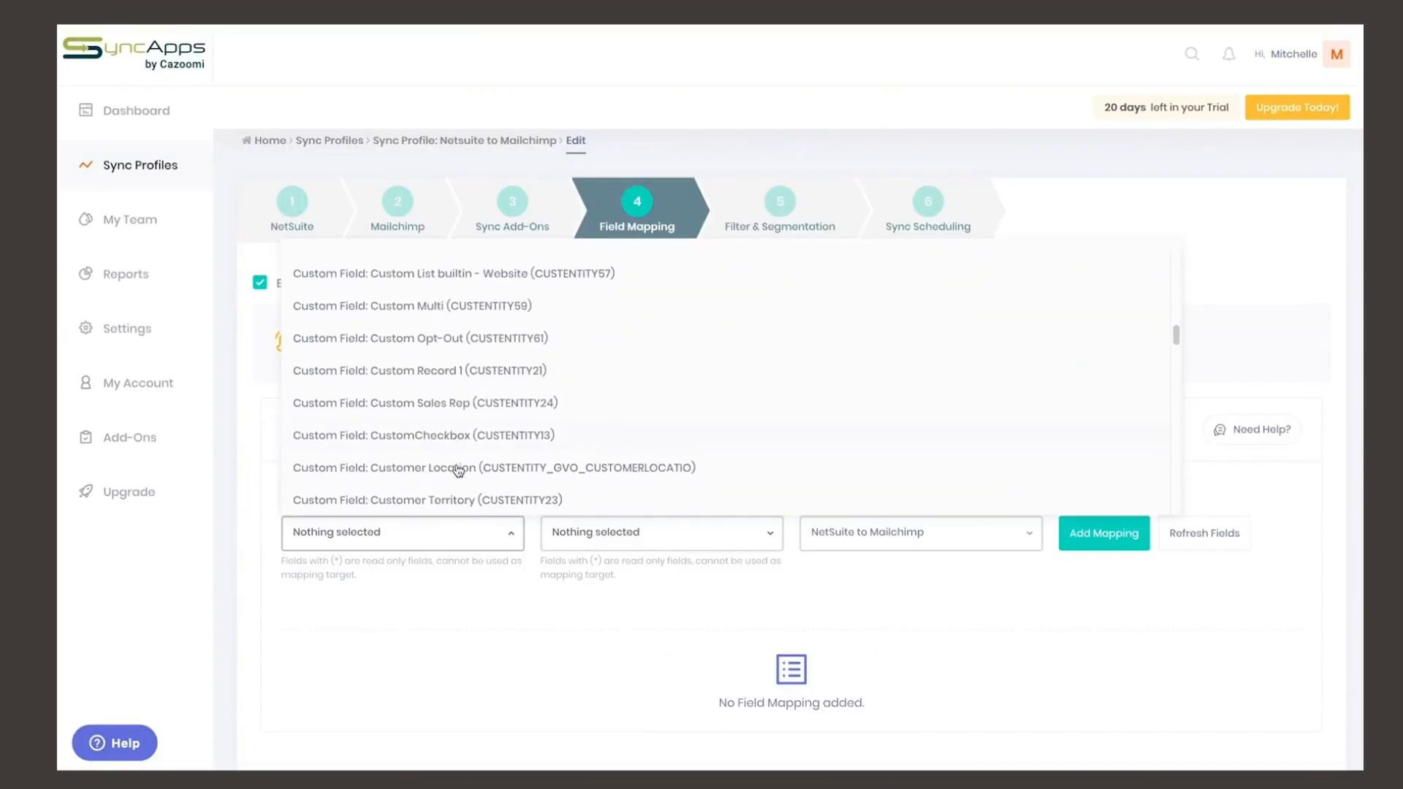
scroll("down", 3)
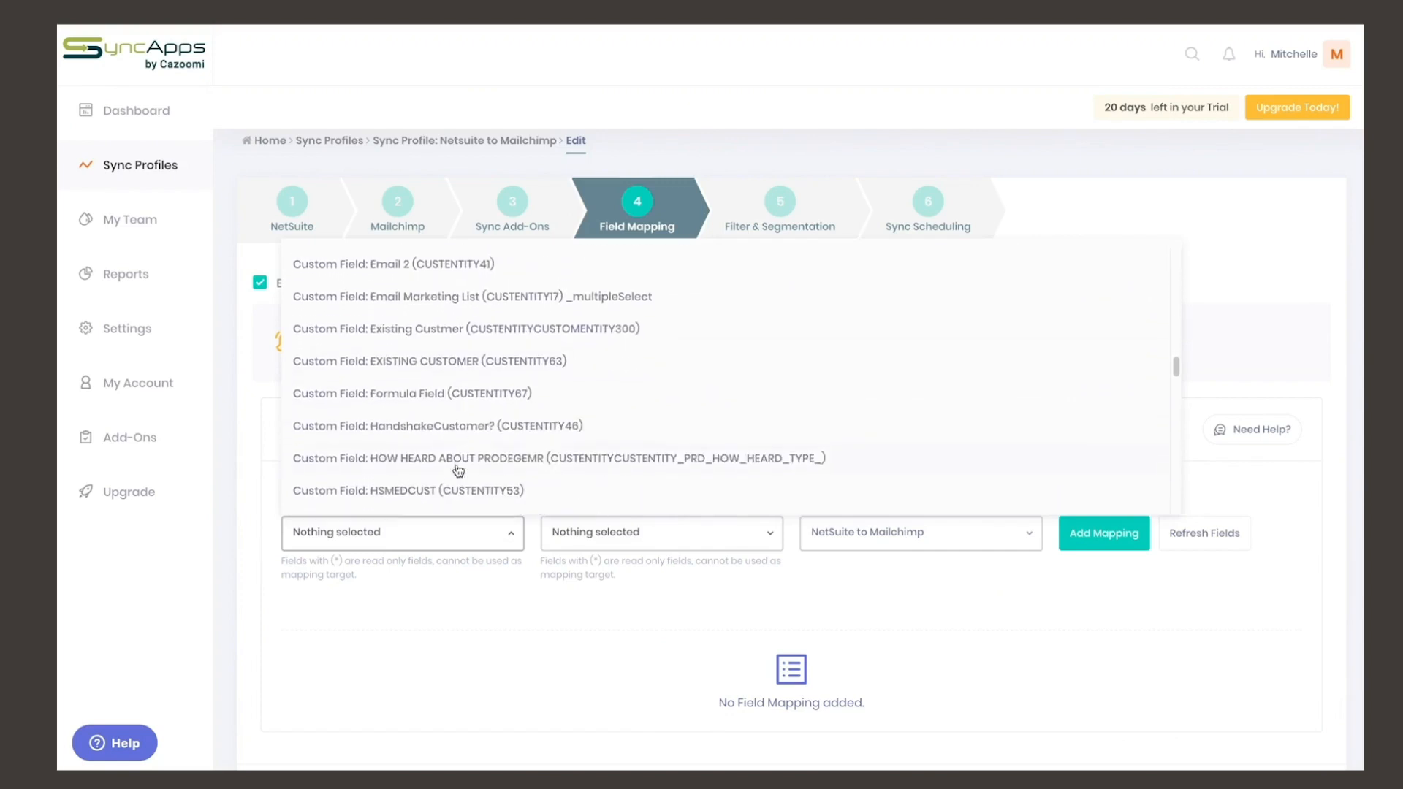
left_click(473, 295)
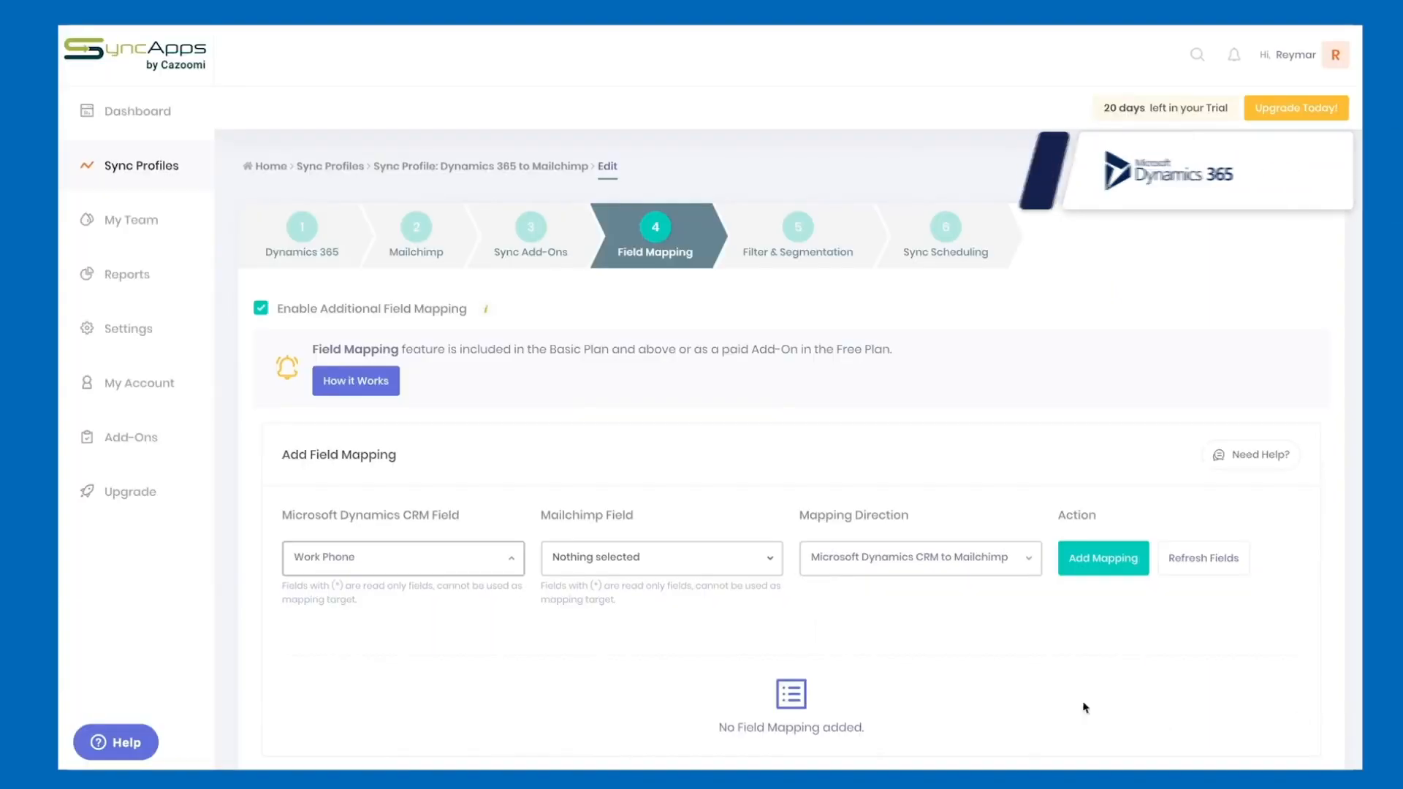
Step: Add a Work Phone → Phone Number (PHONEN) mapping in the Dynamics 365 to Mailchimp profile
left_click(404, 558)
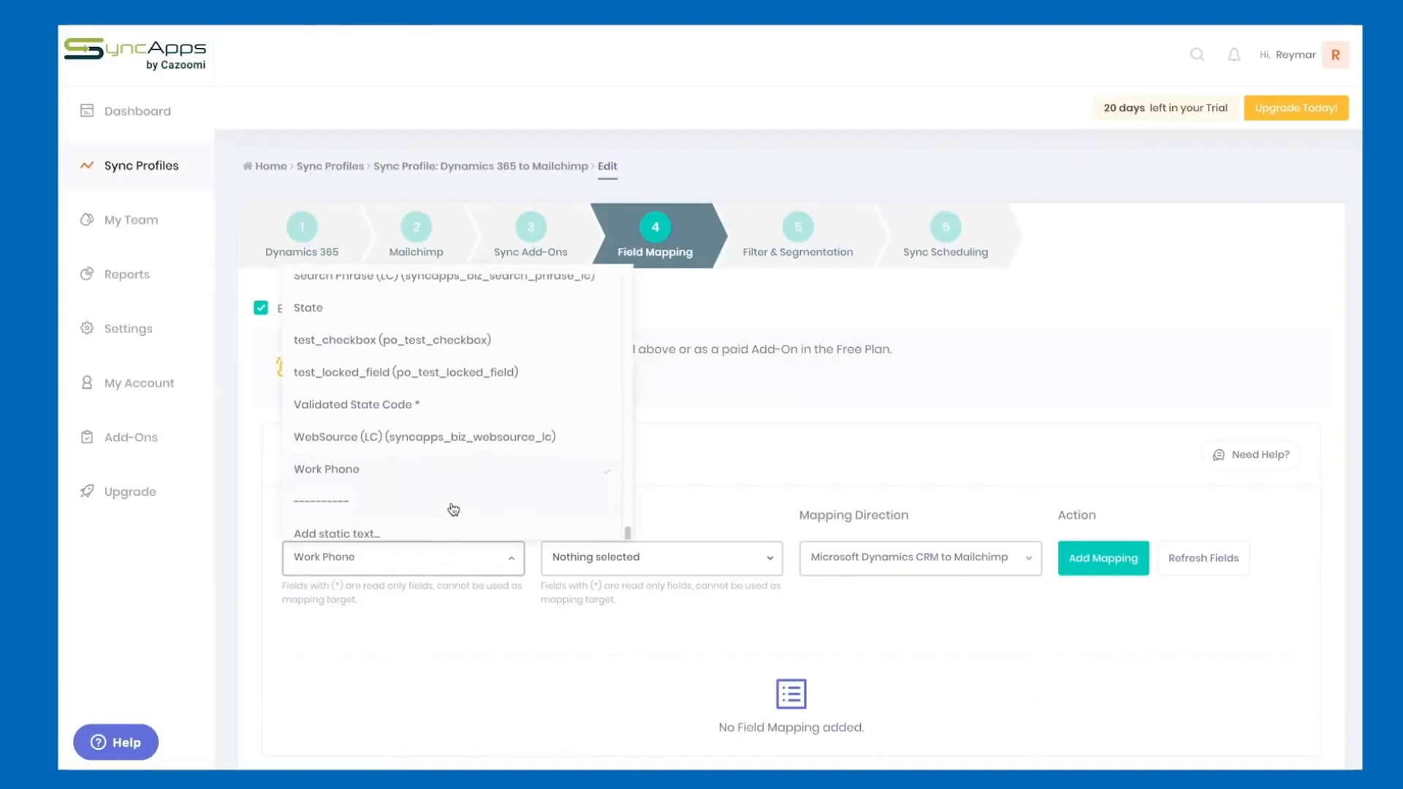
left_click(661, 559)
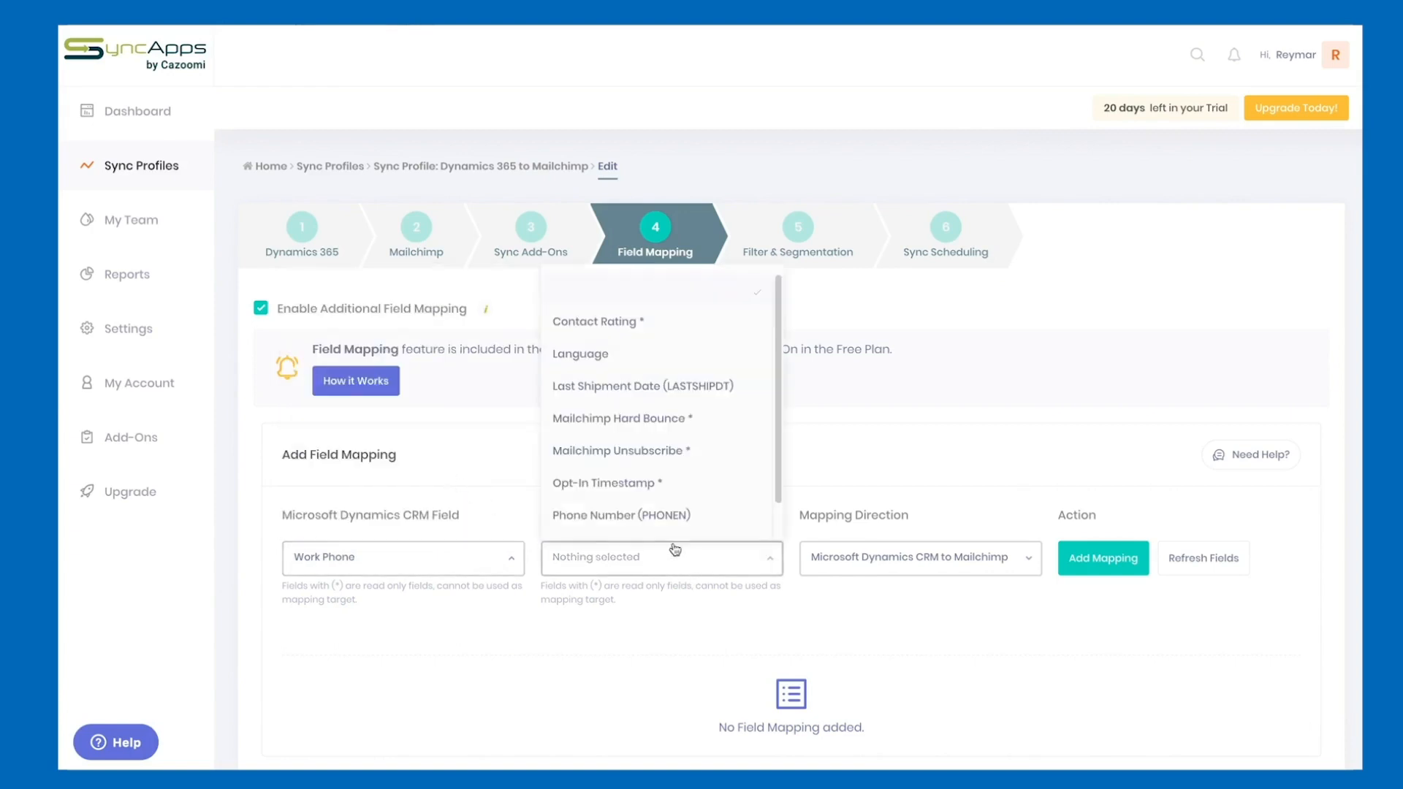
left_click(621, 514)
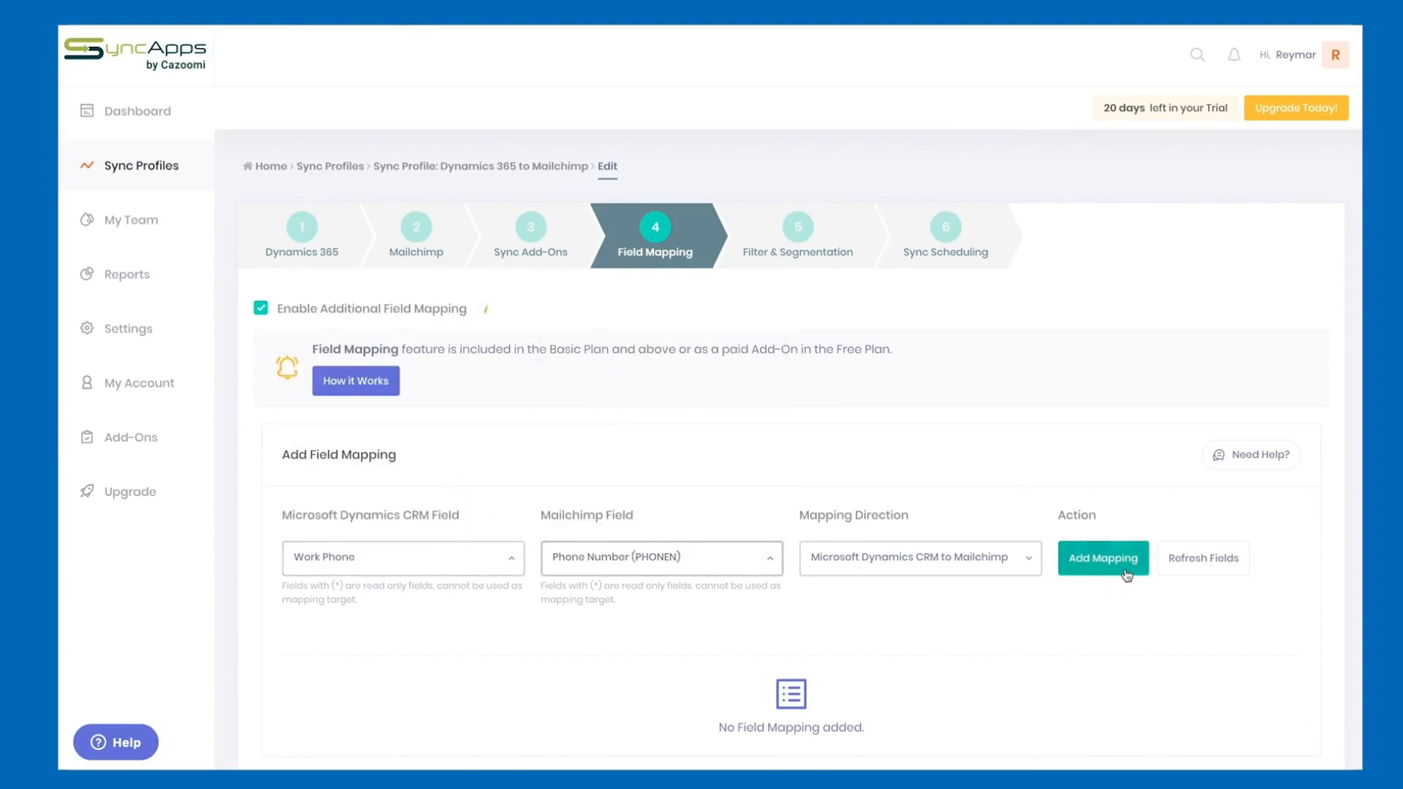
left_click(1103, 558)
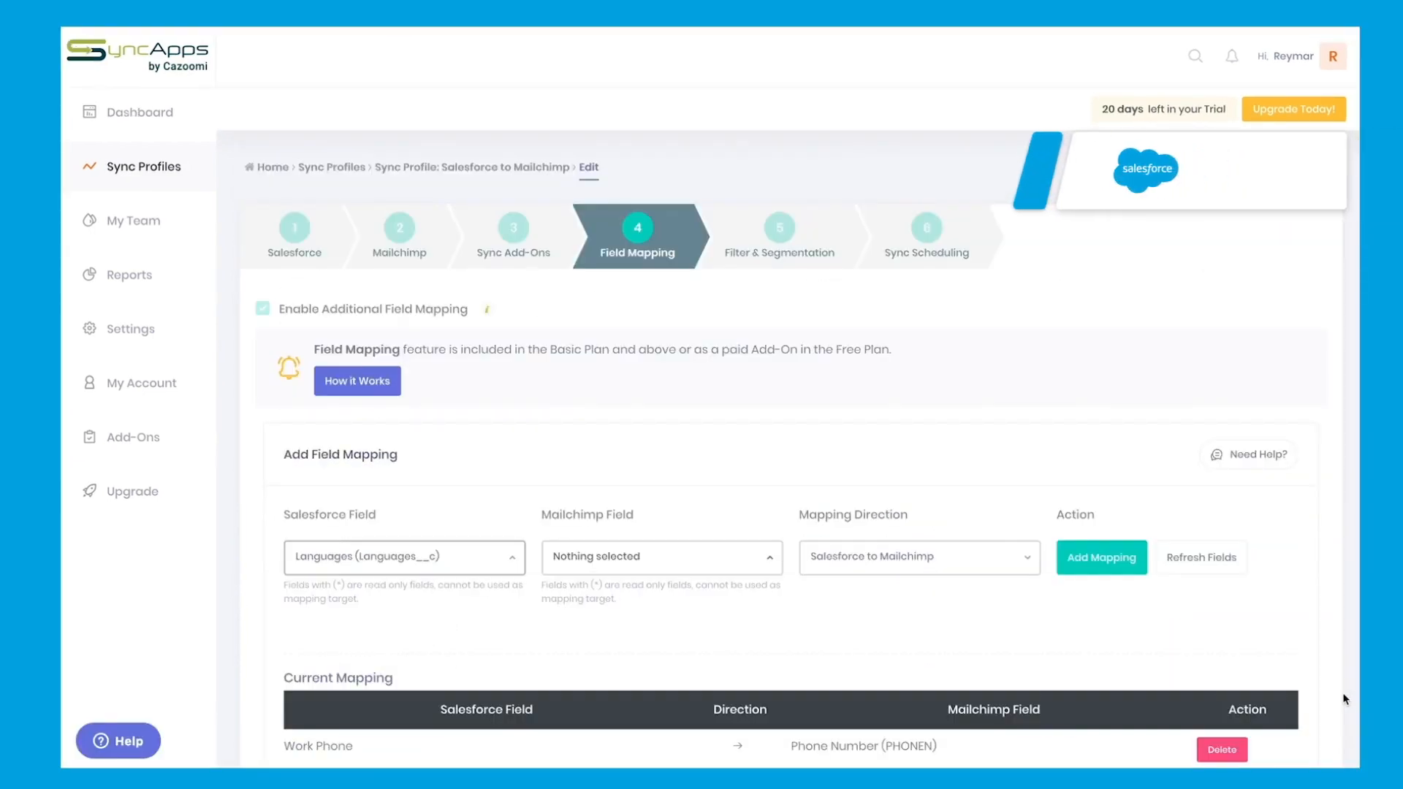
Step: Scroll the Salesforce Field list past Languages into the L and M fields
left_click(405, 557)
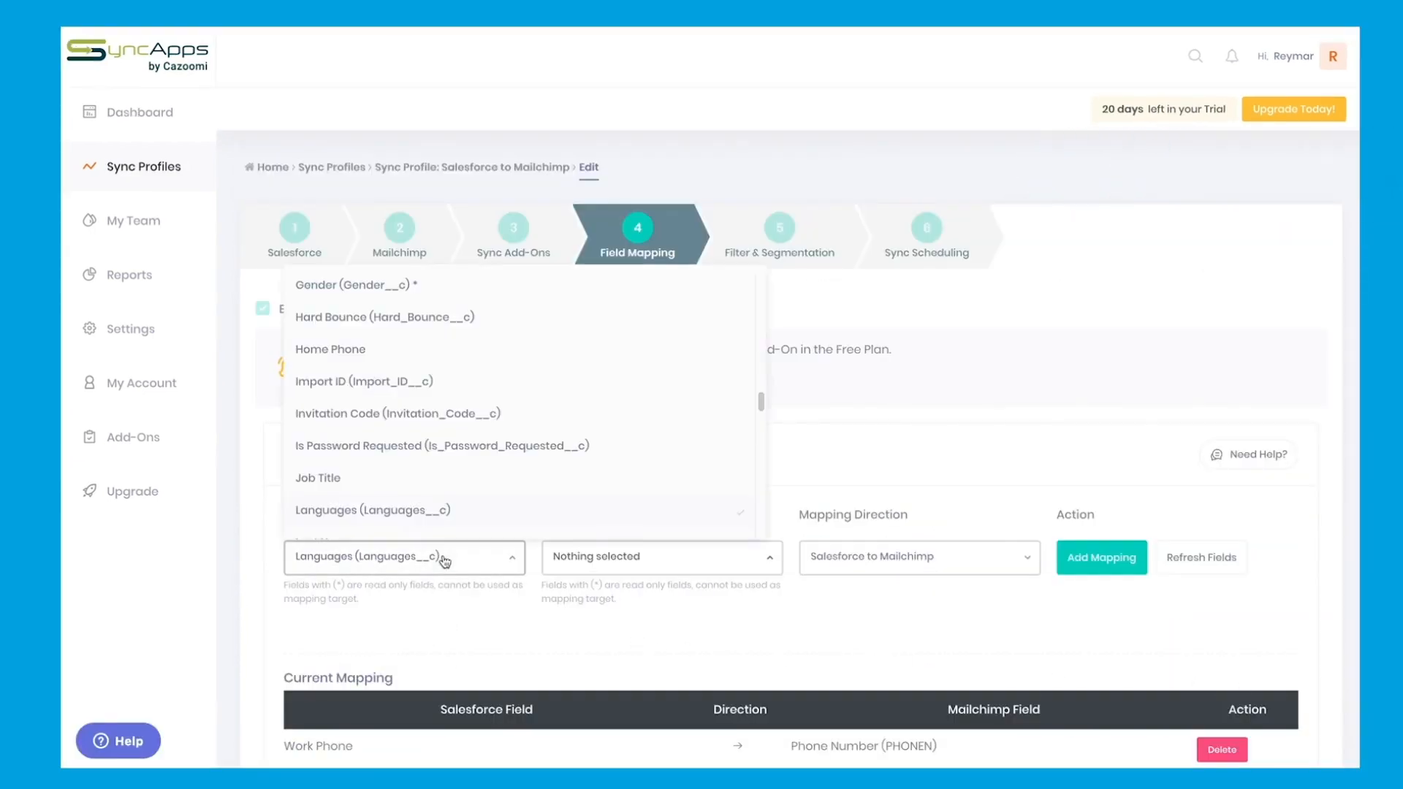
scroll("down", 3)
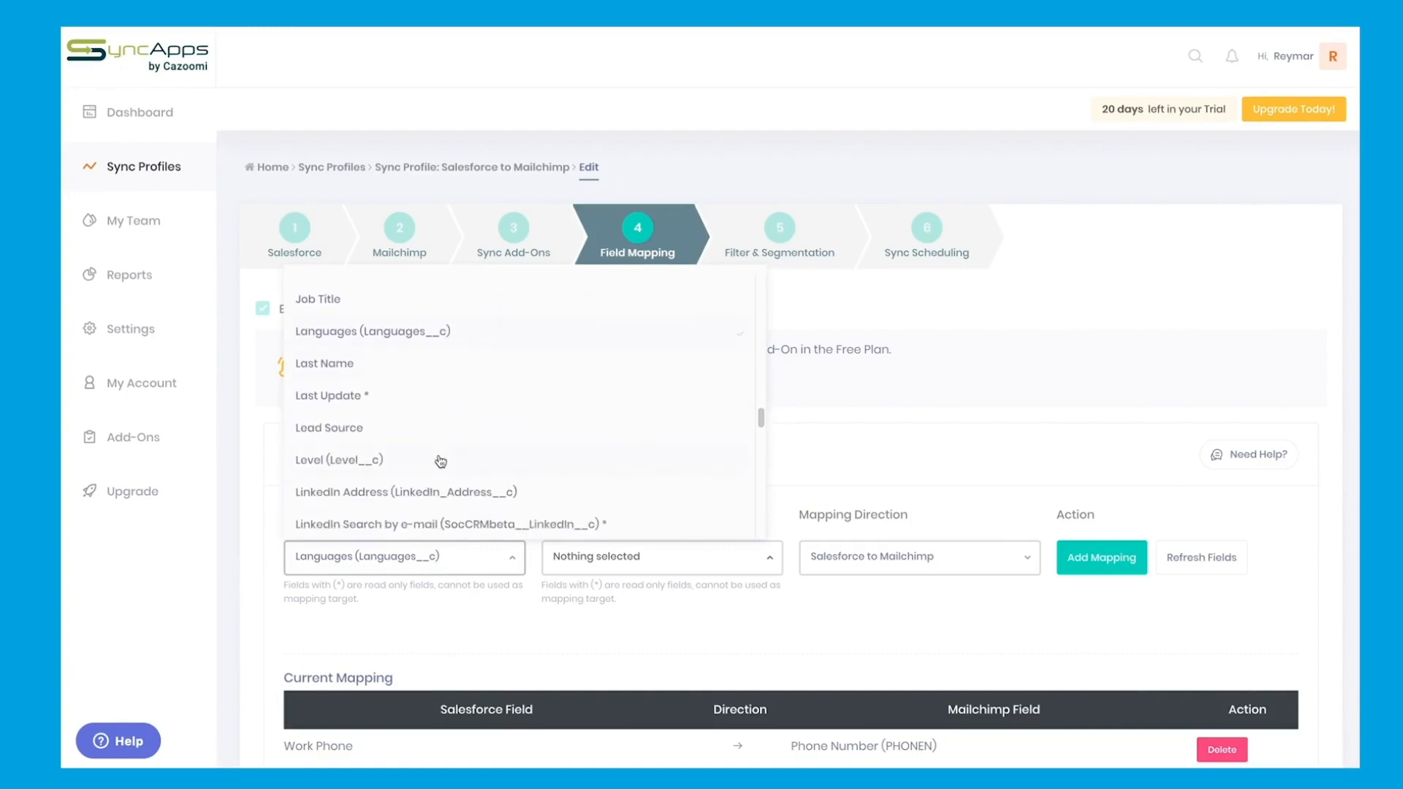
scroll("down", 3)
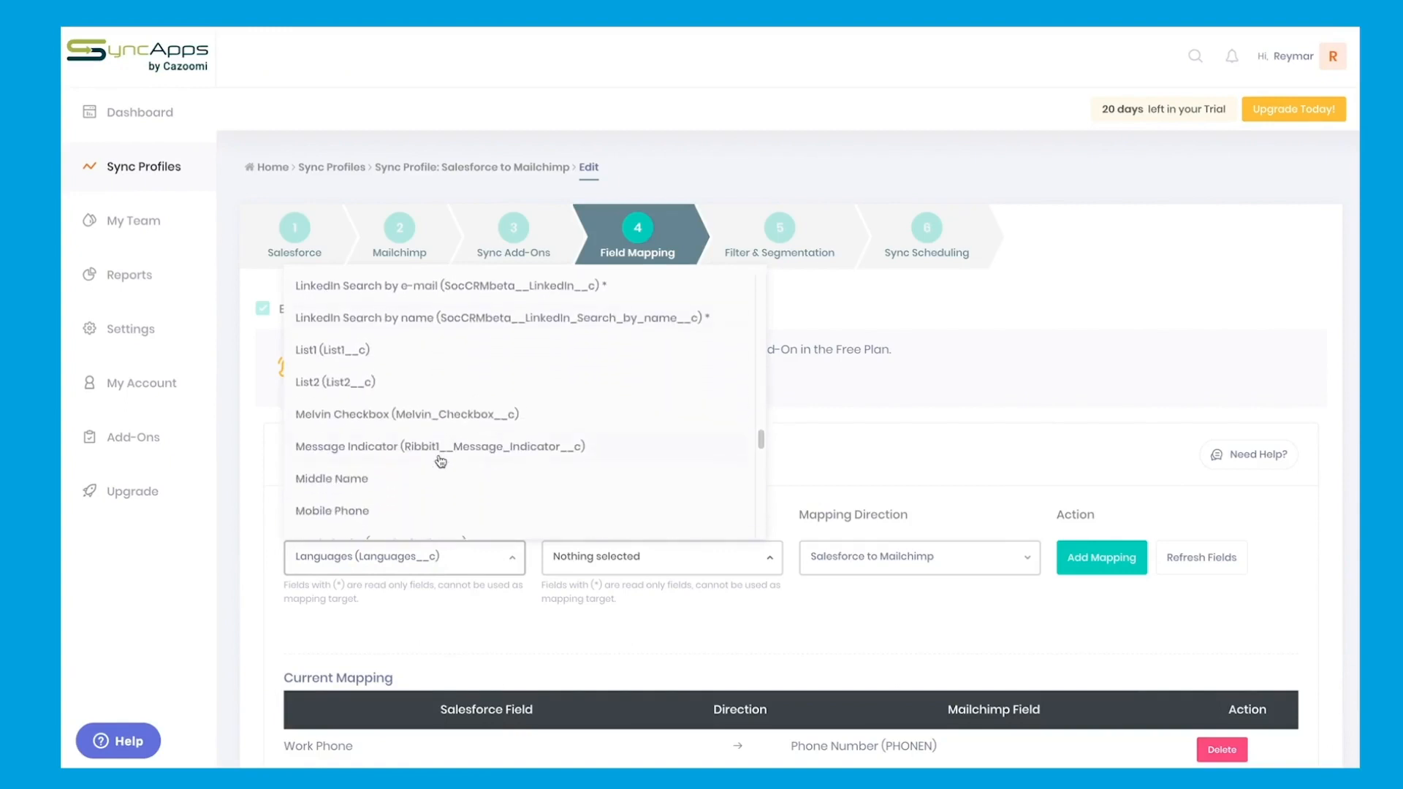